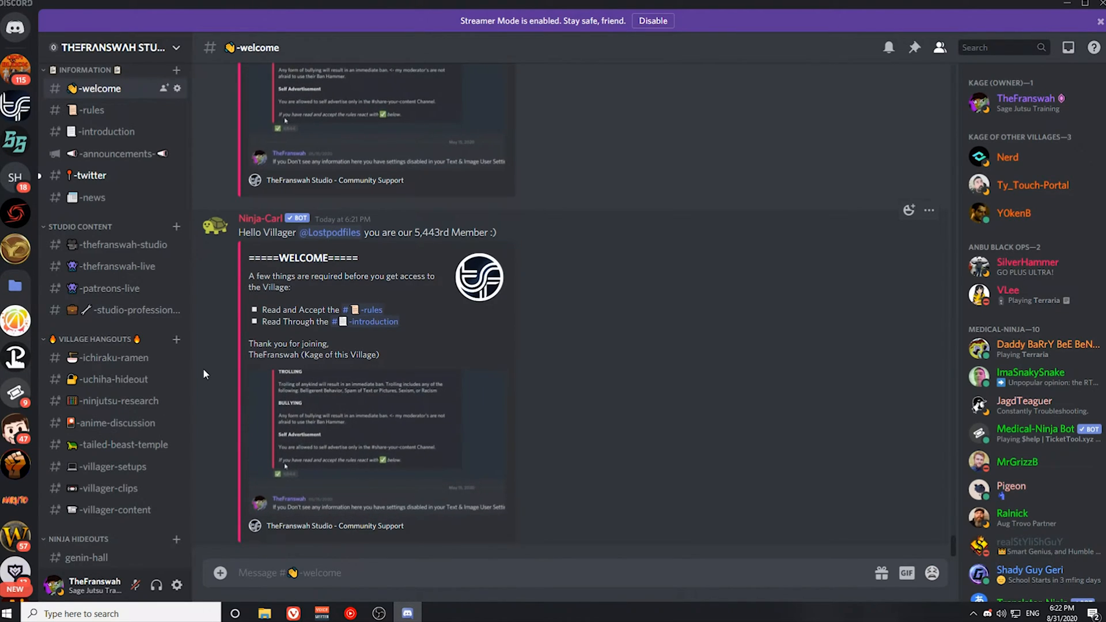
- View the #touch-portal-help support channel, then switch to the Touch Portal website in the browser
scroll(down, 3)
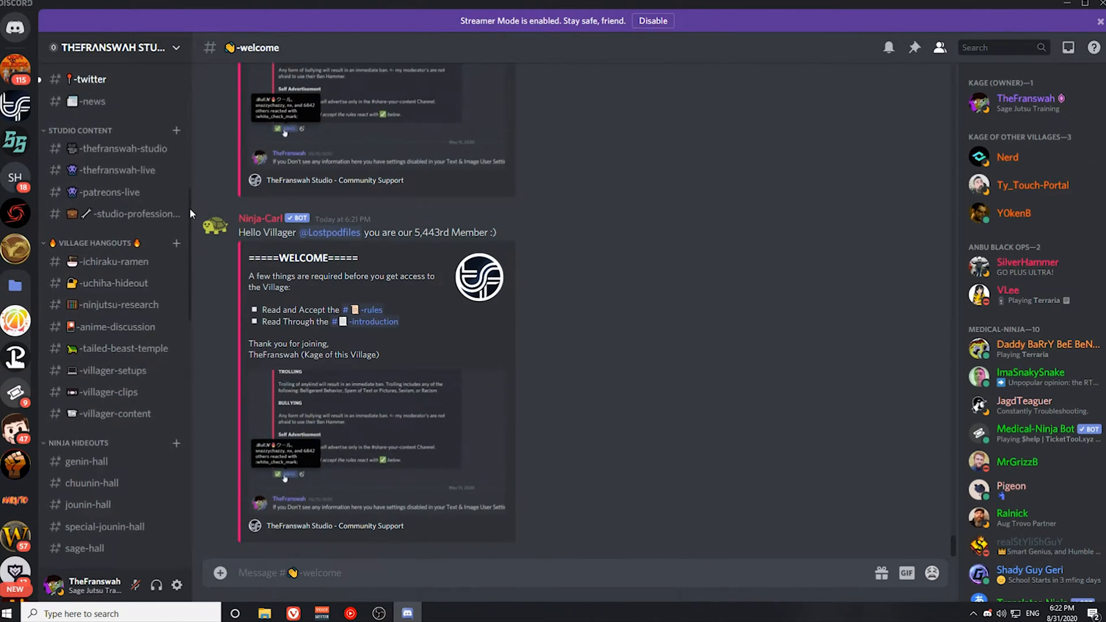
scroll(down, 3)
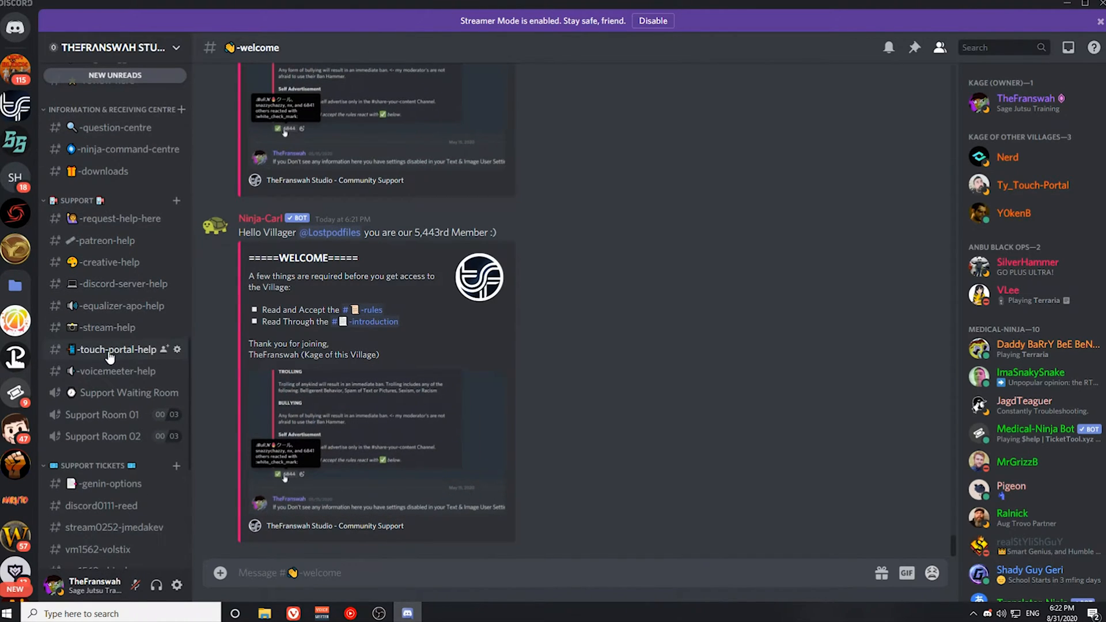
click(117, 349)
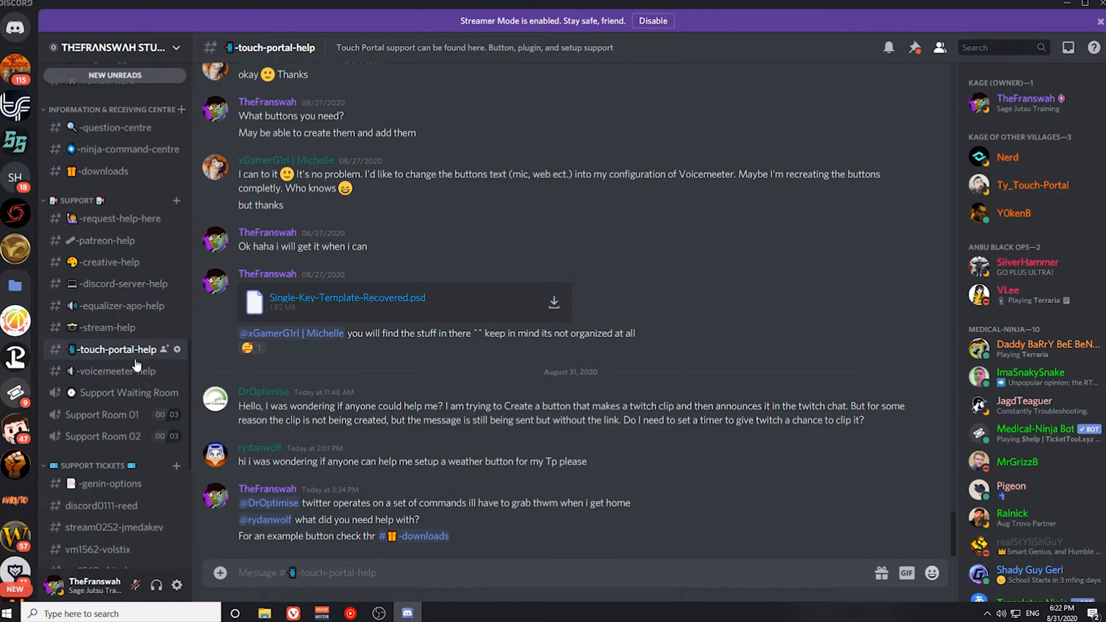
click(436, 613)
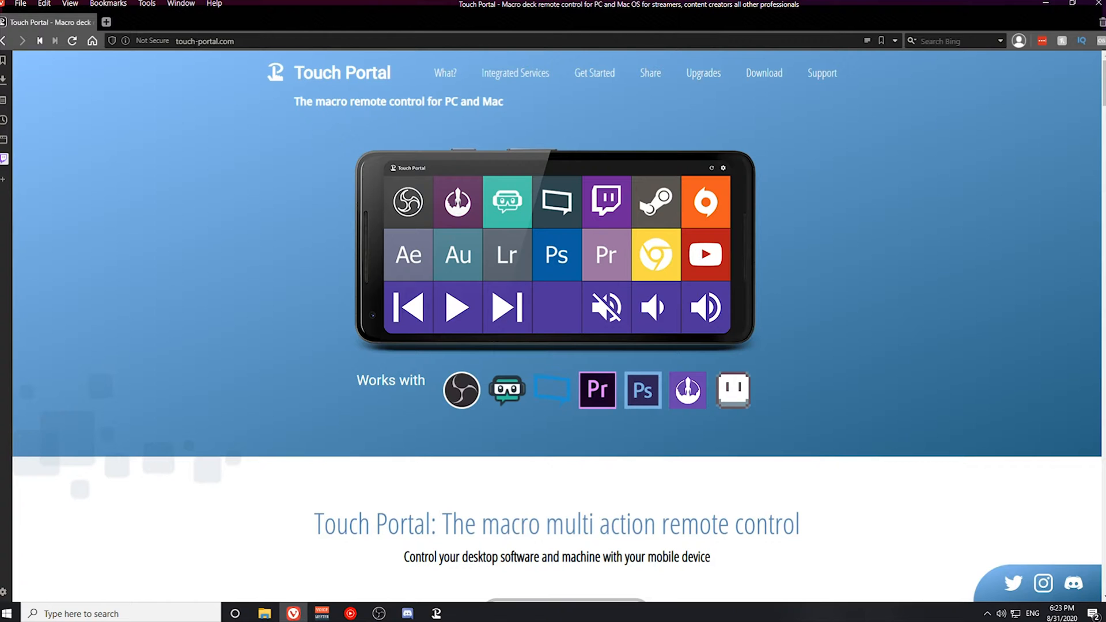
mouse_move(581, 65)
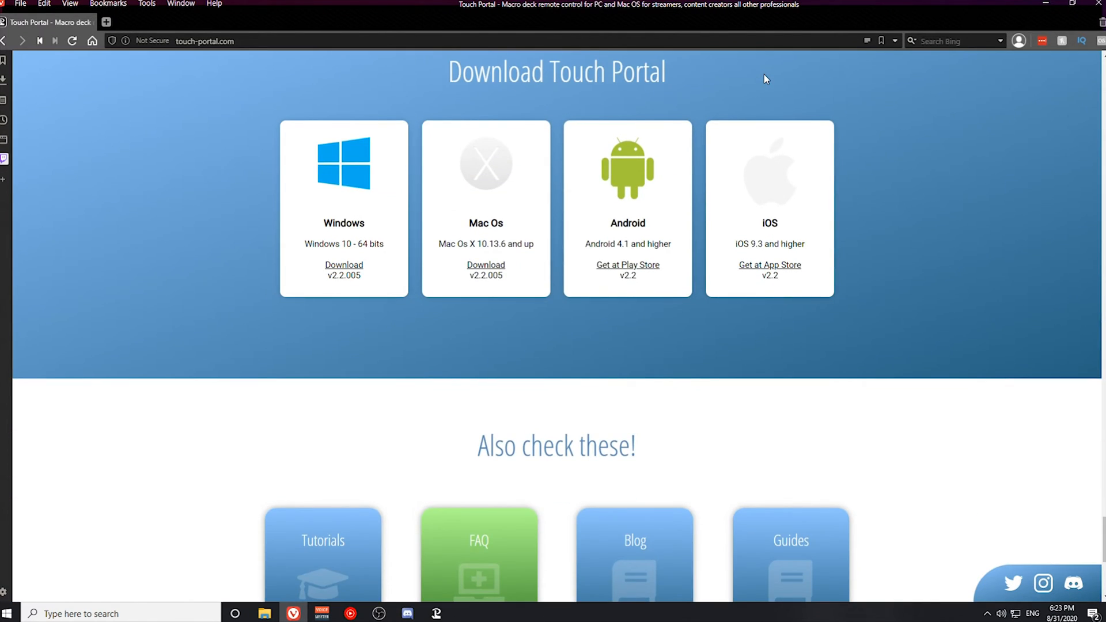
mouse_move(197, 132)
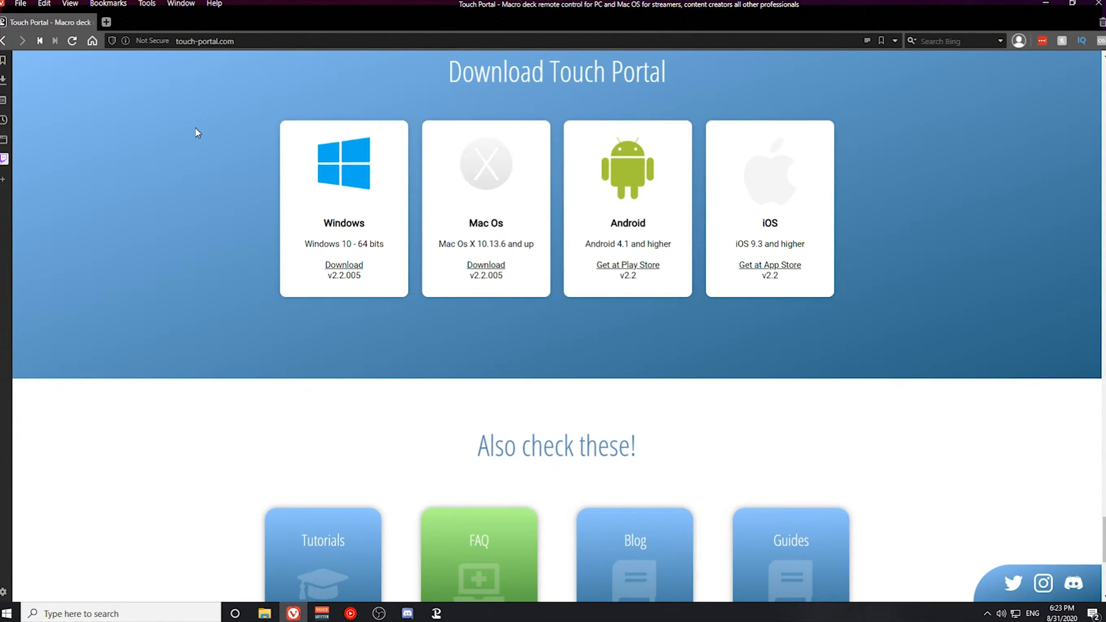
mouse_move(304, 311)
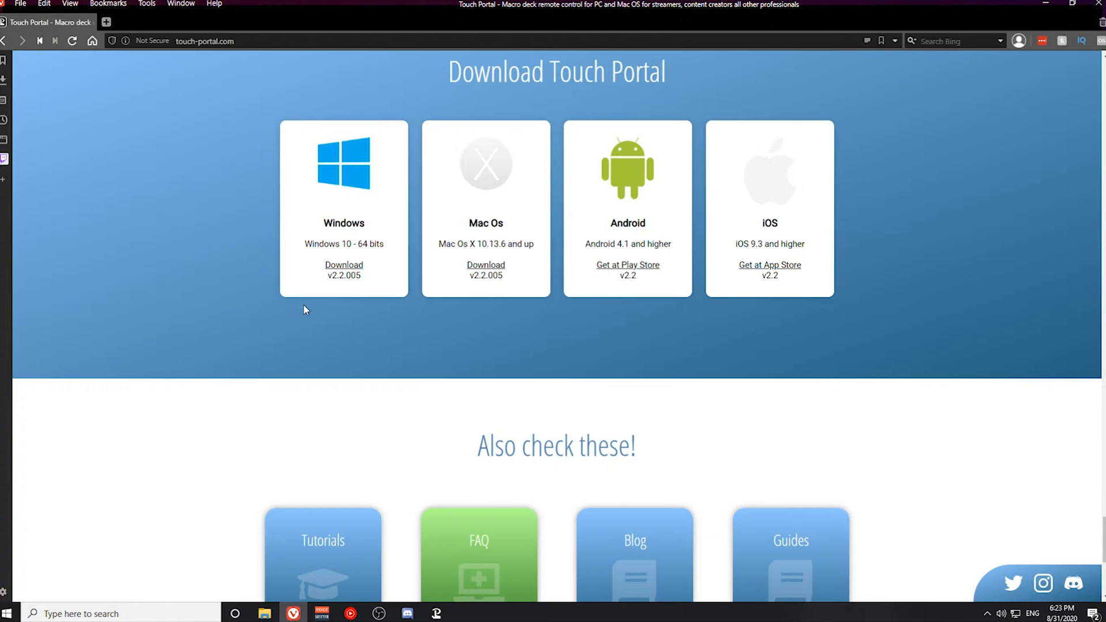
mouse_move(307, 270)
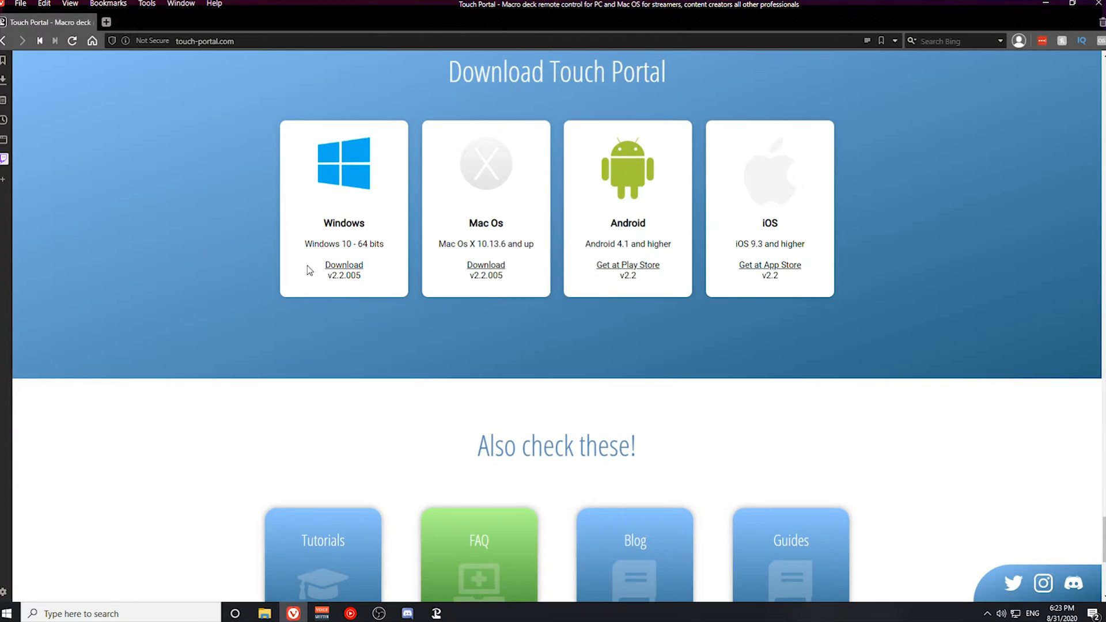
mouse_move(484, 256)
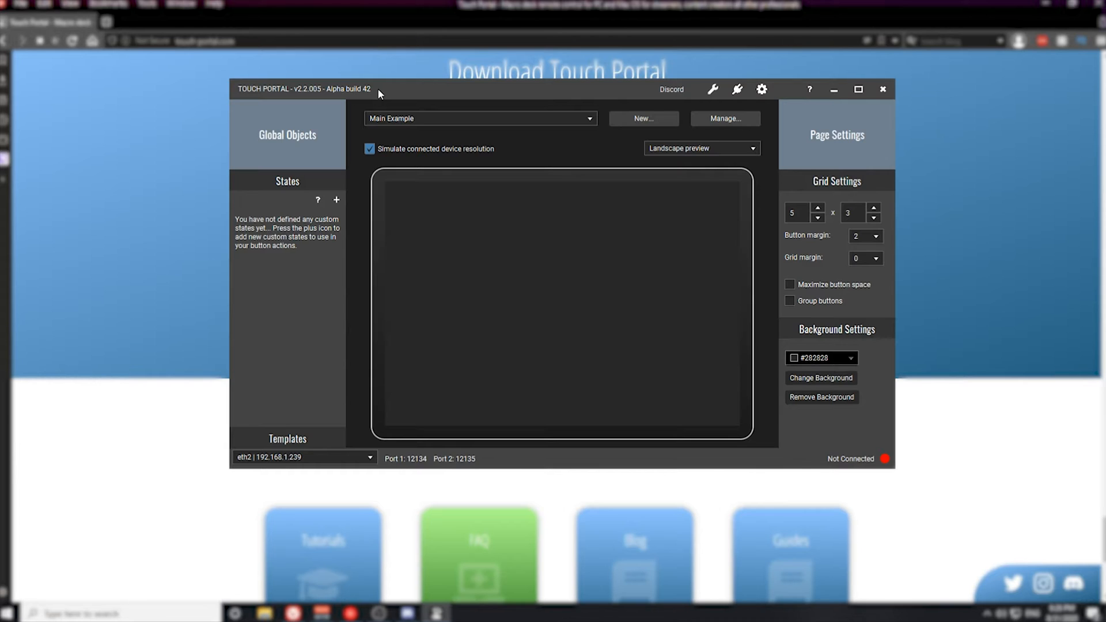
- Raise the Main Example page grid to 7 columns by 3 rows
click(419, 391)
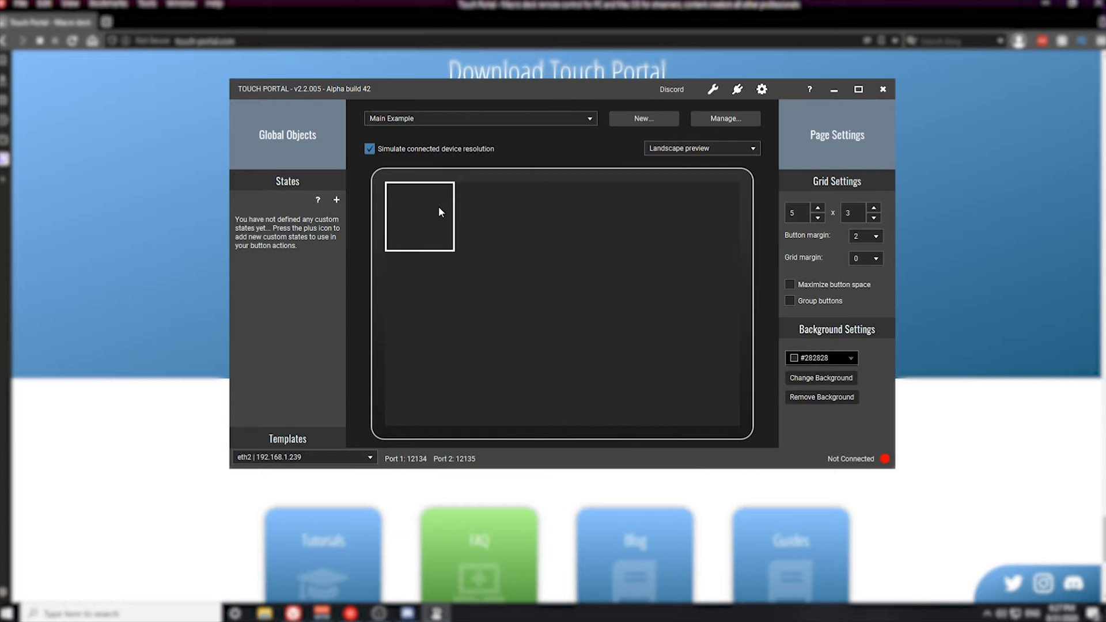
mouse_move(430, 213)
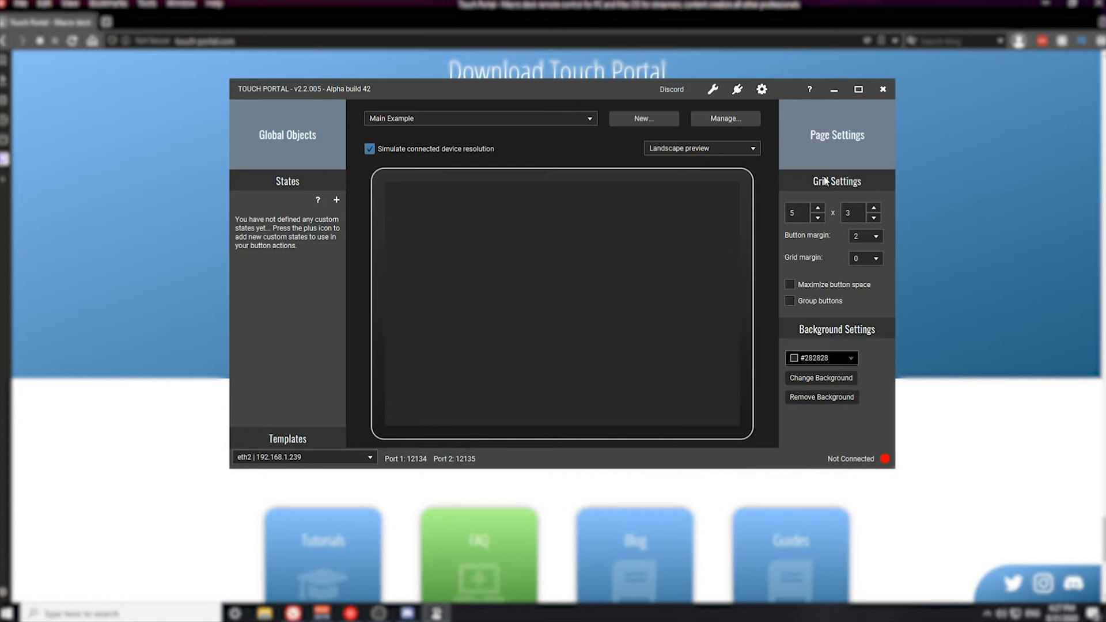
mouse_move(826, 202)
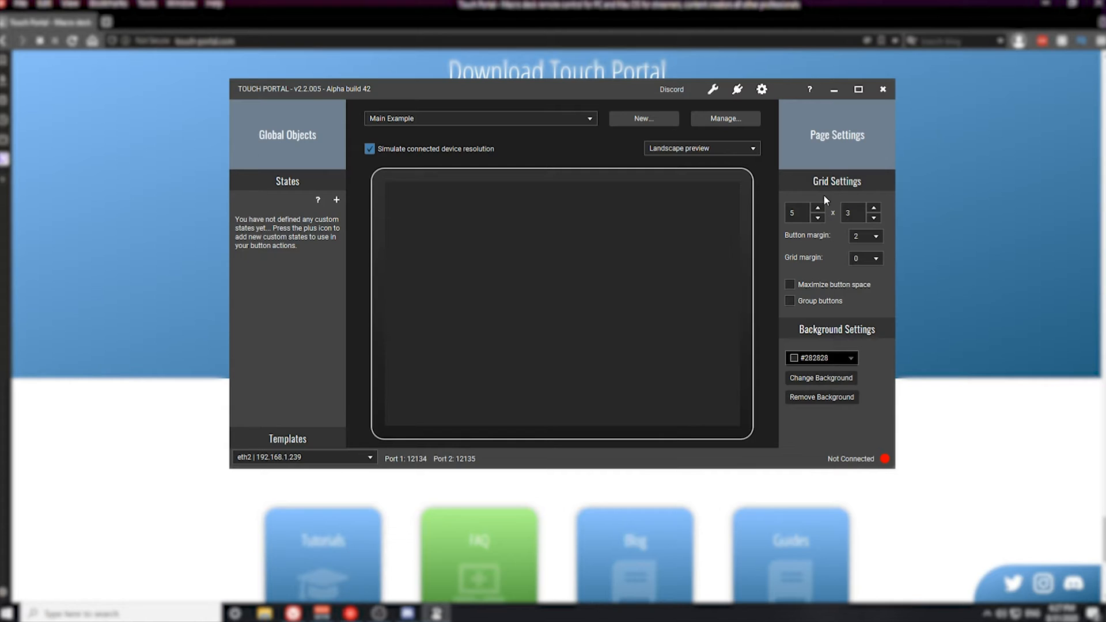
mouse_move(806, 202)
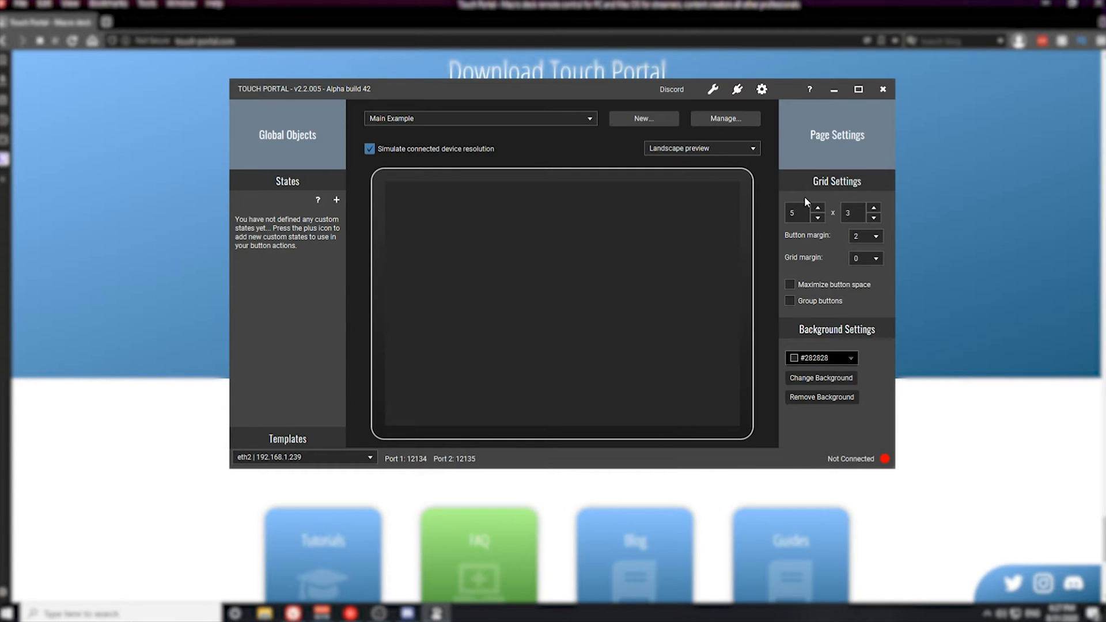
click(818, 209)
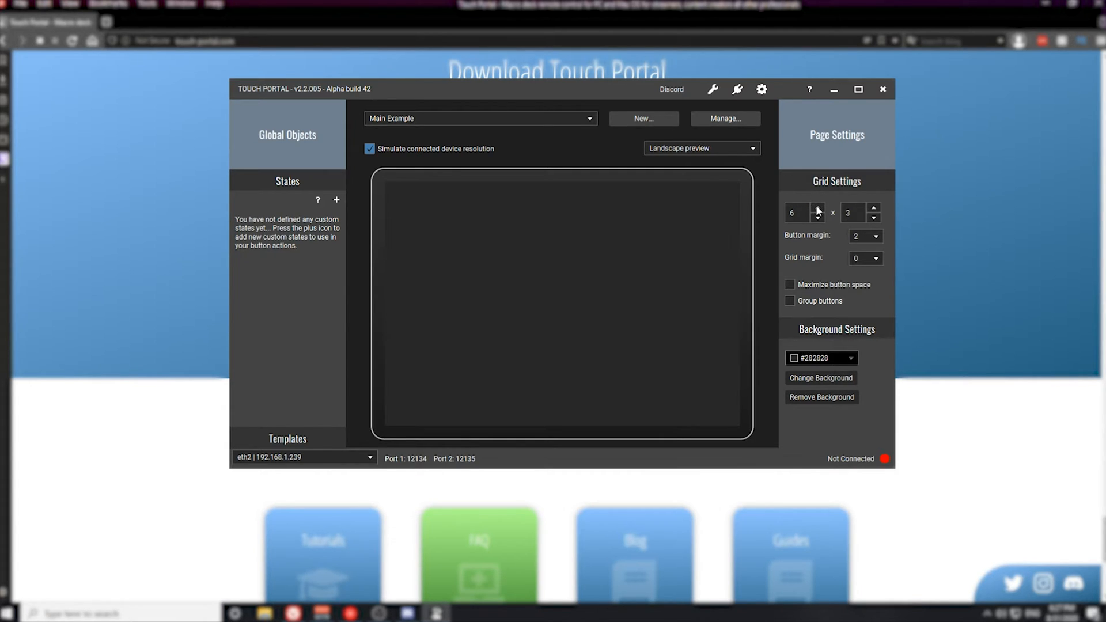
click(817, 208)
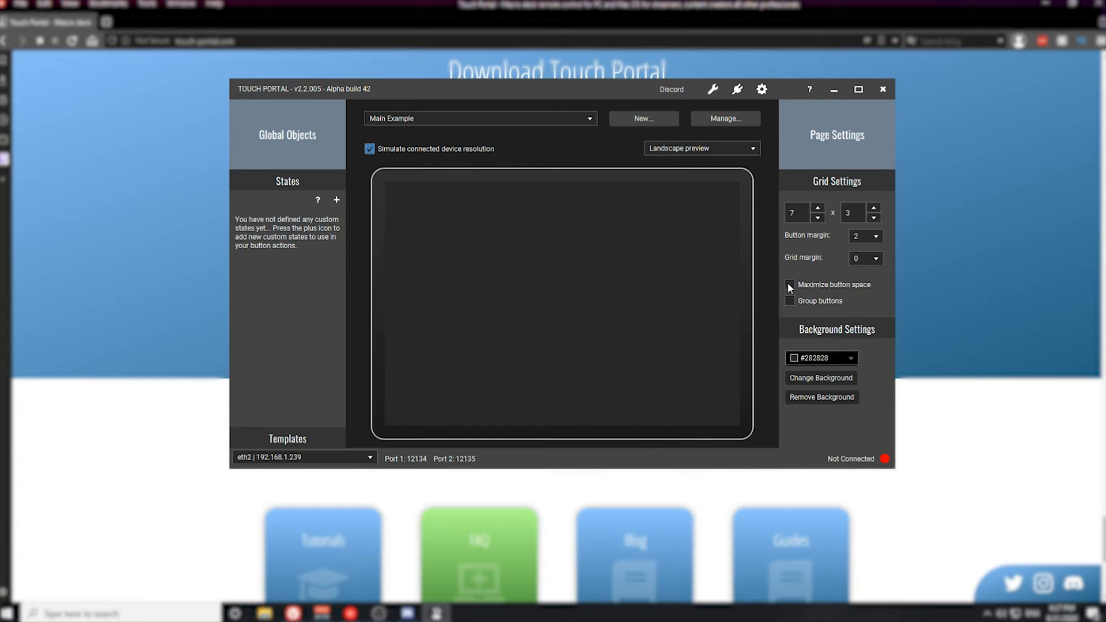
- Try Maximize button space and Group buttons, leaving both turned off
click(790, 284)
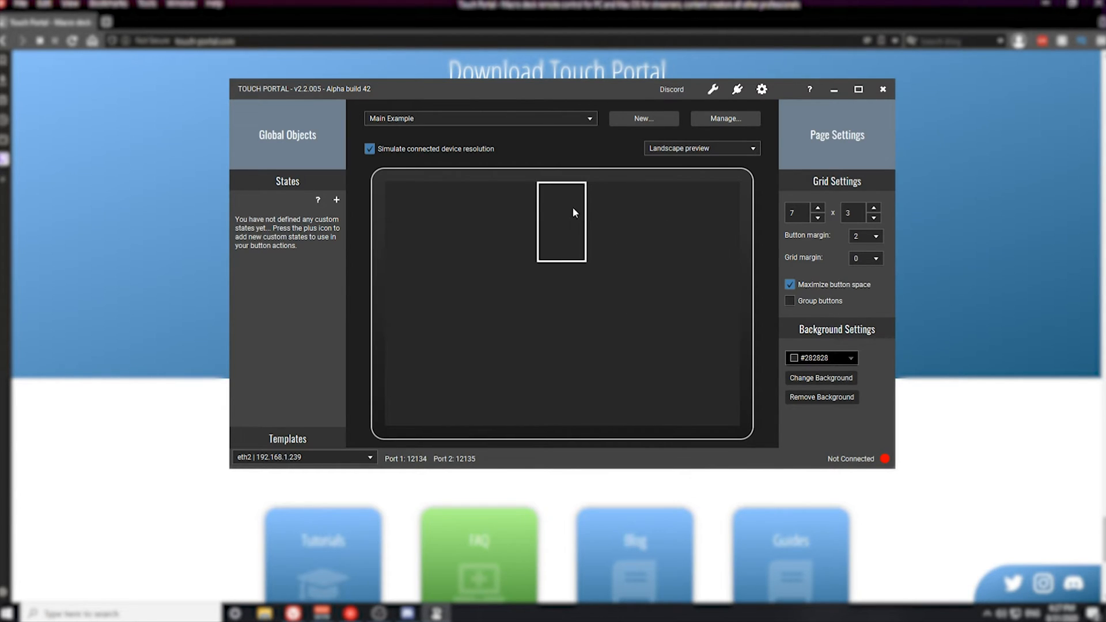
click(790, 284)
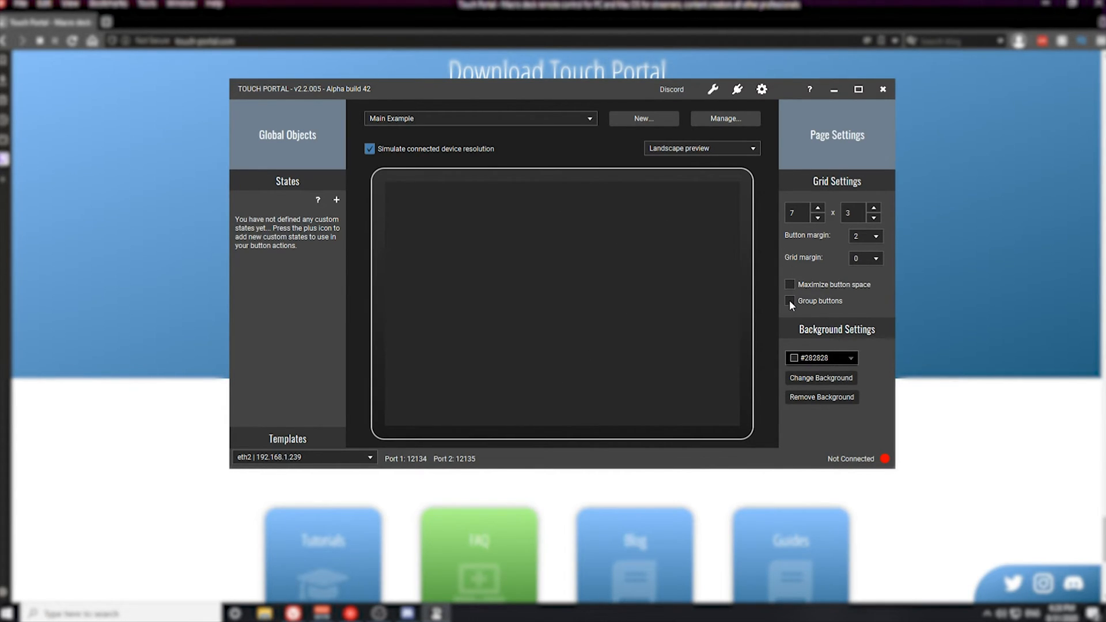
click(790, 301)
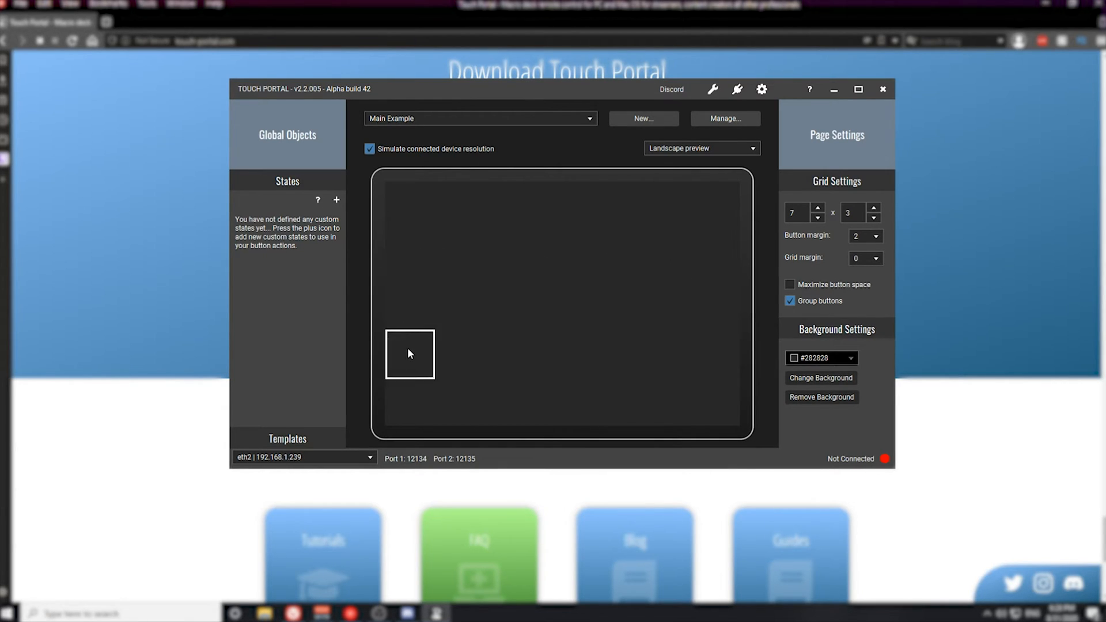
click(790, 301)
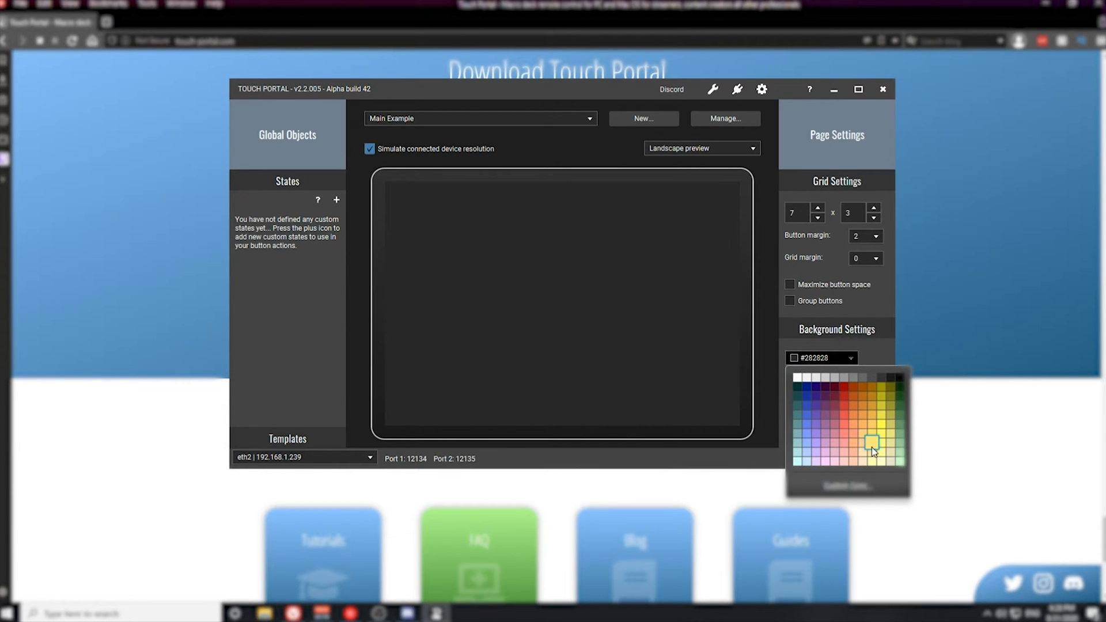
click(820, 358)
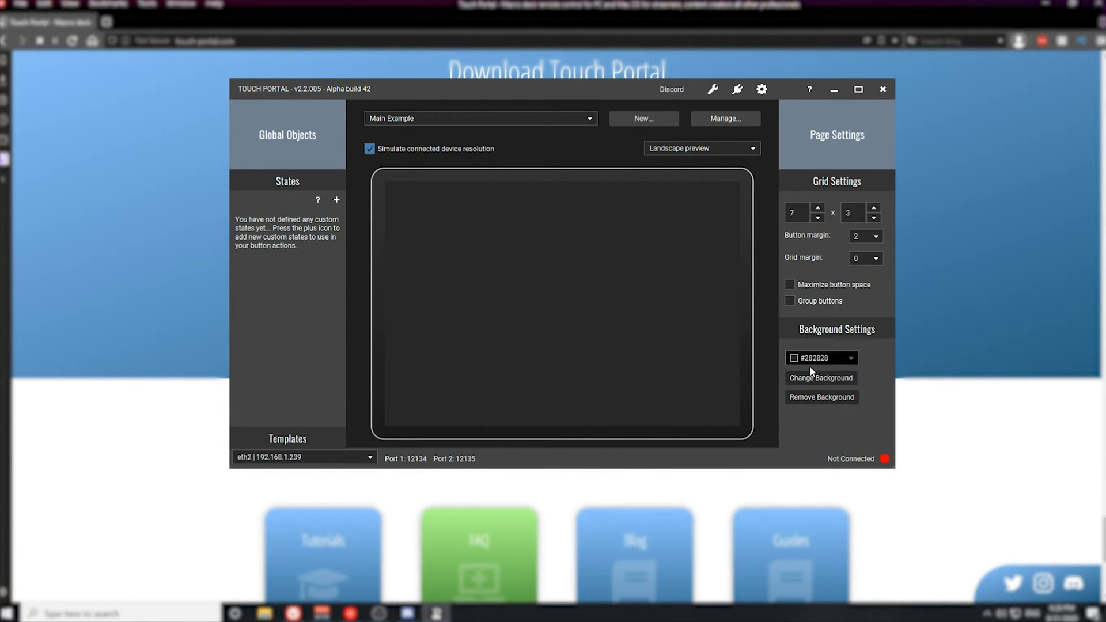
mouse_move(811, 355)
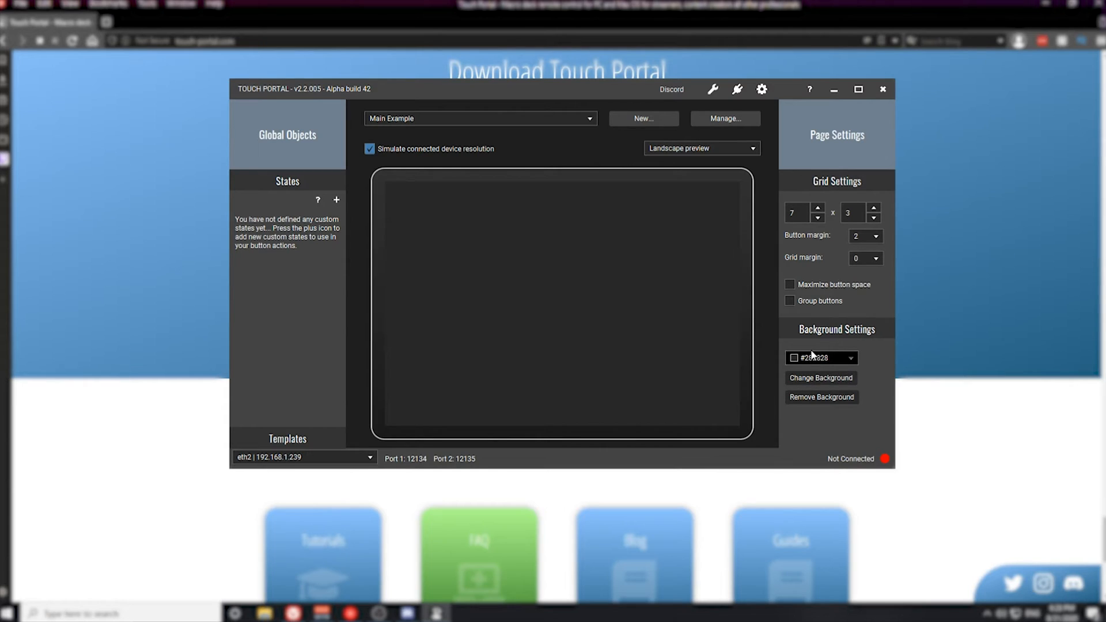
mouse_move(699, 342)
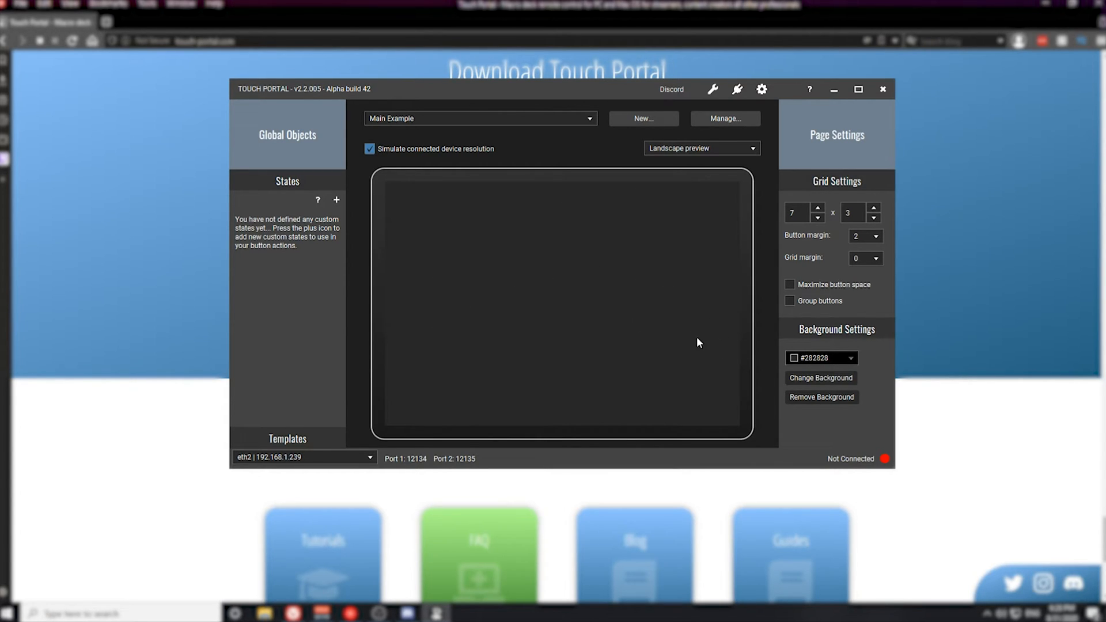
click(409, 401)
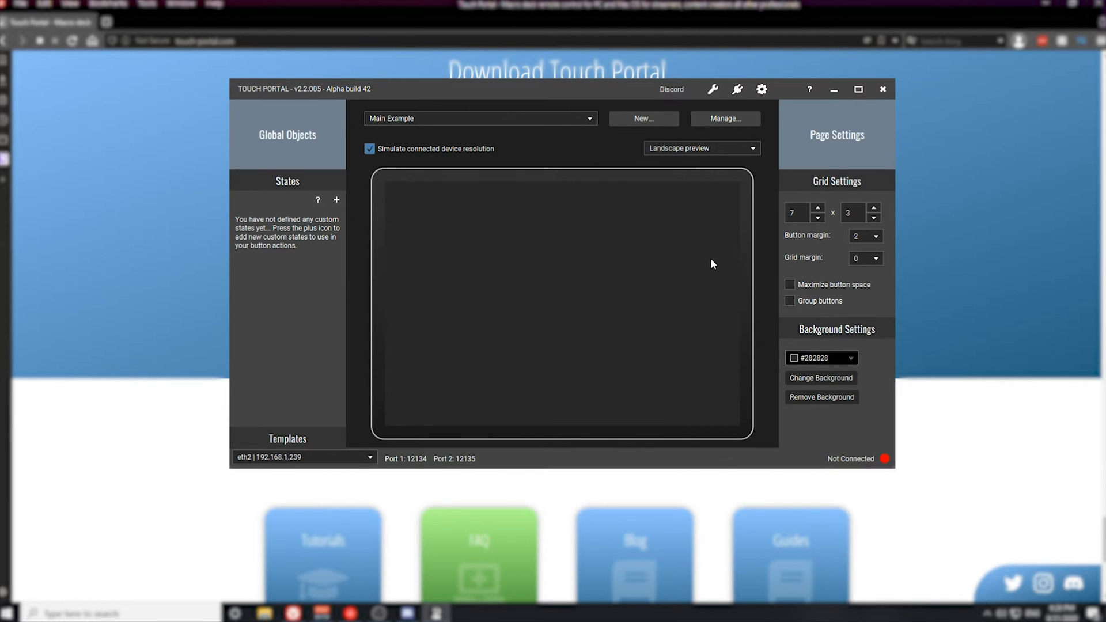
mouse_move(771, 214)
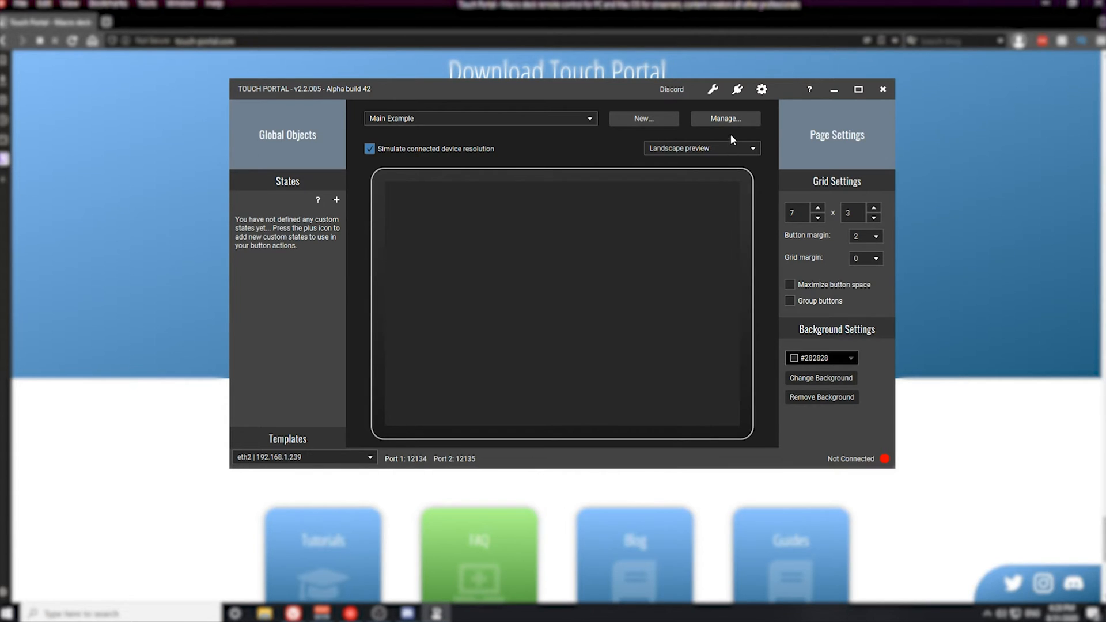
click(761, 89)
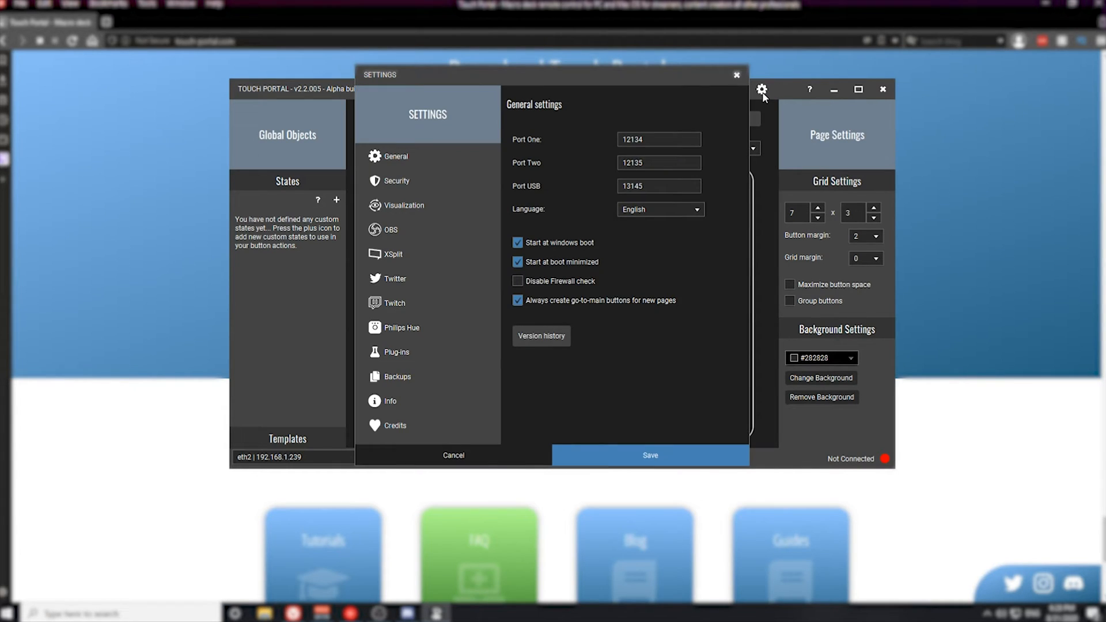
mouse_move(455, 156)
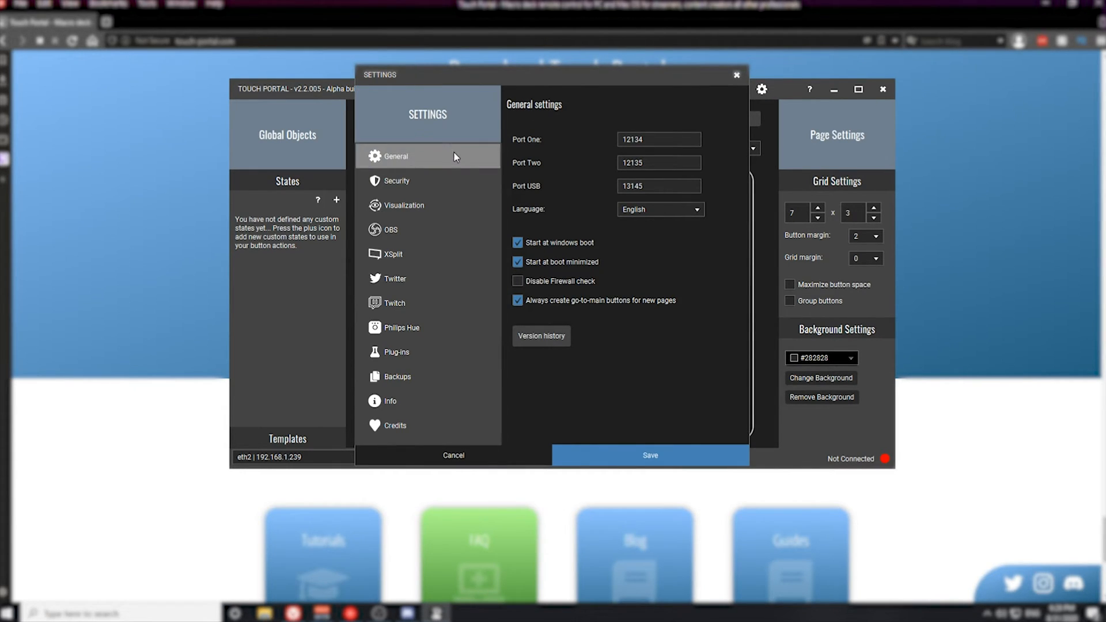
mouse_move(520, 148)
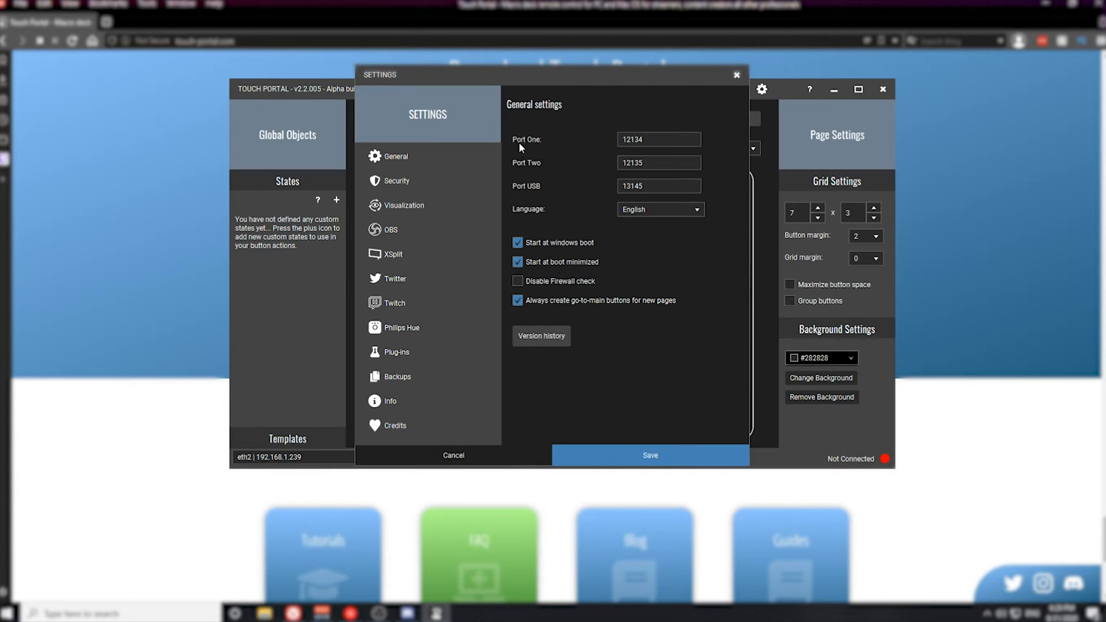
mouse_move(531, 137)
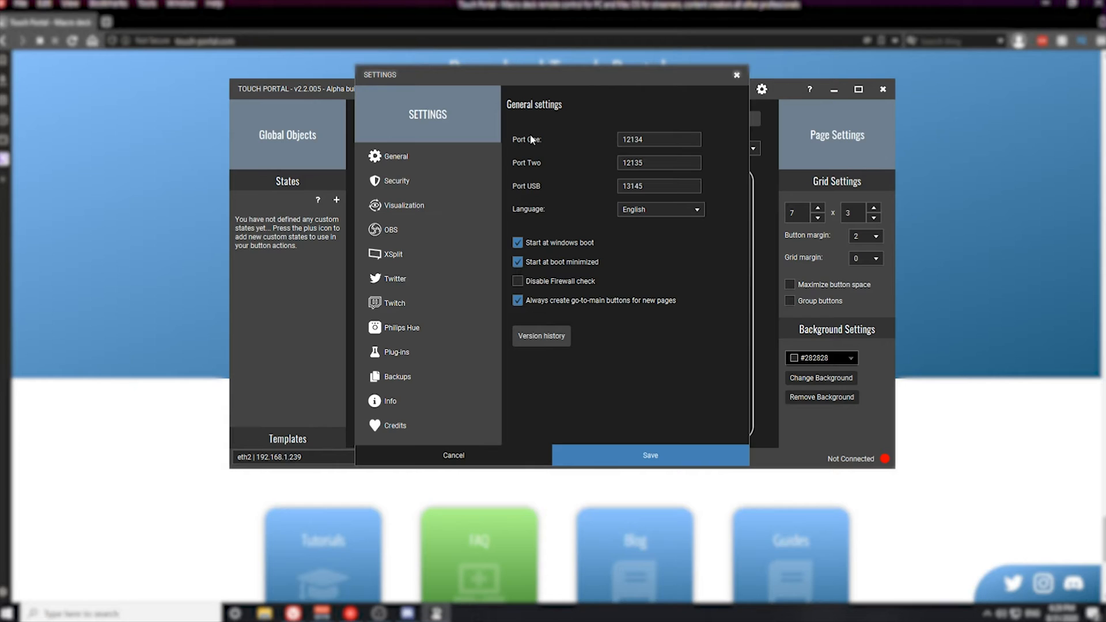
mouse_move(564, 173)
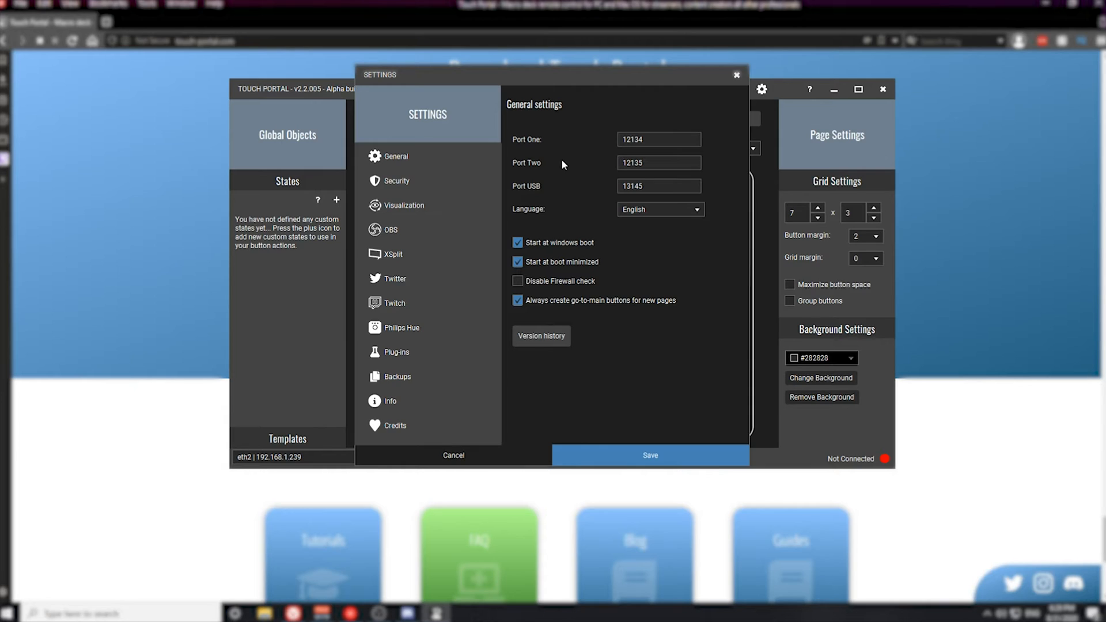
mouse_move(608, 117)
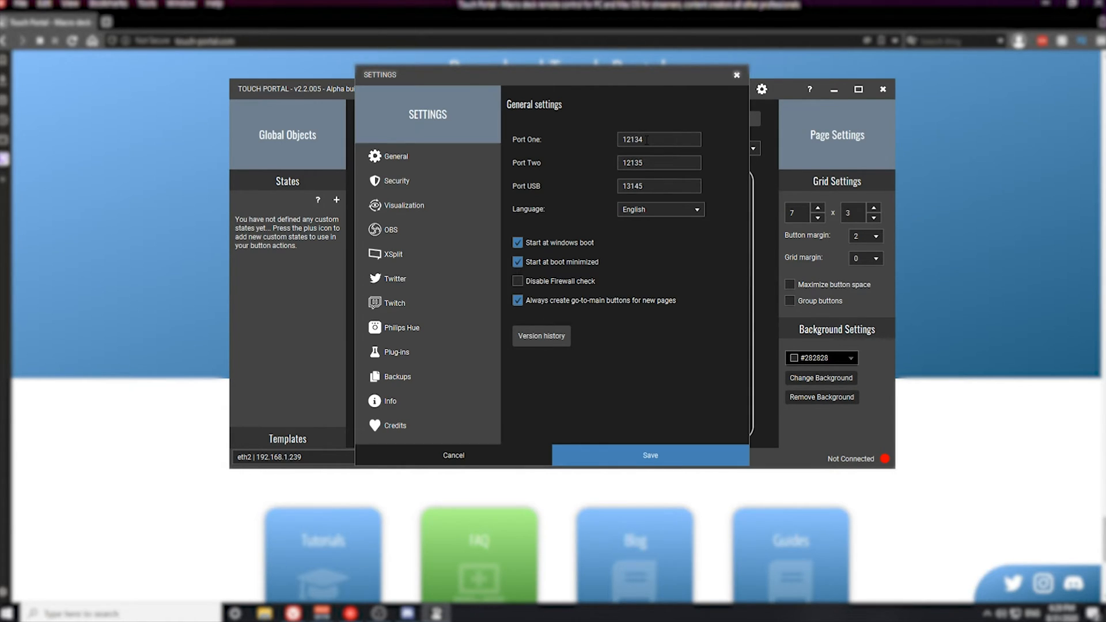
triple_click(658, 139)
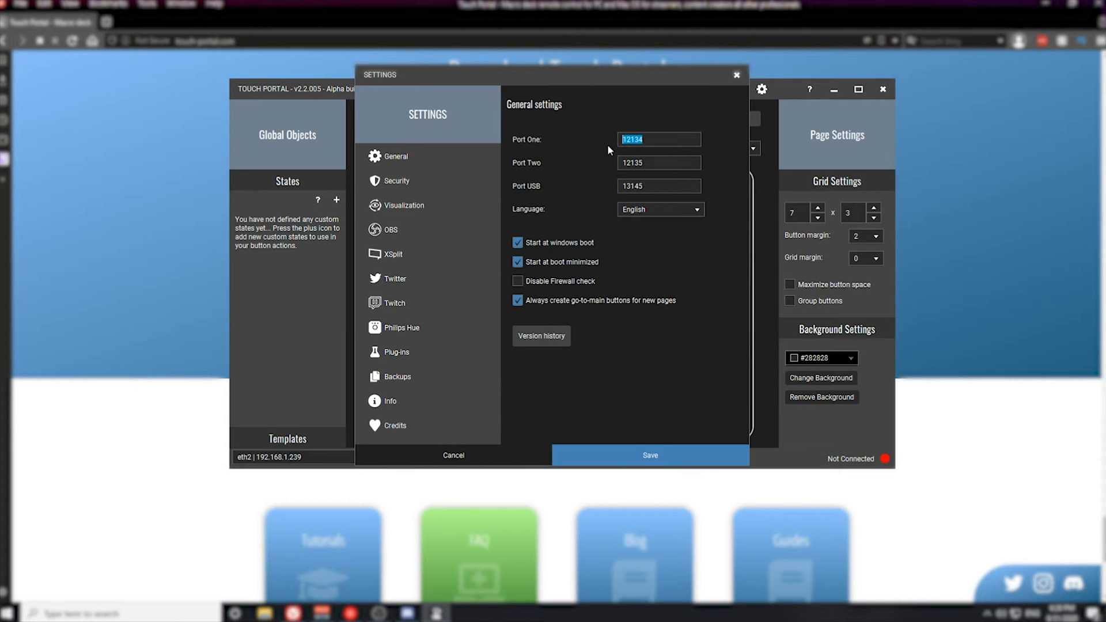
mouse_move(623, 157)
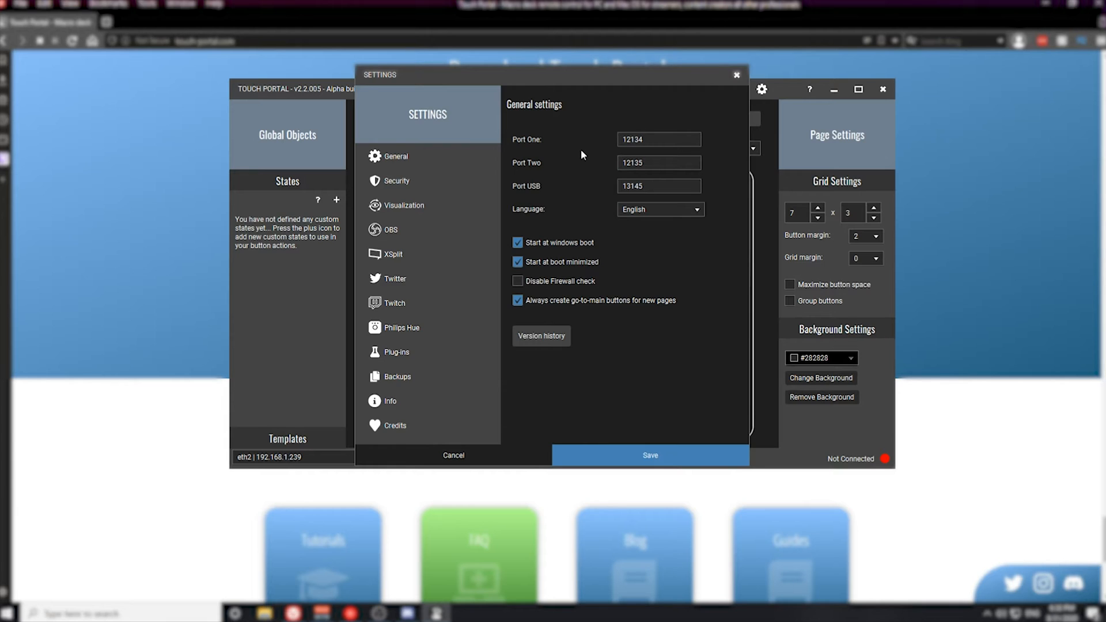
mouse_move(552, 245)
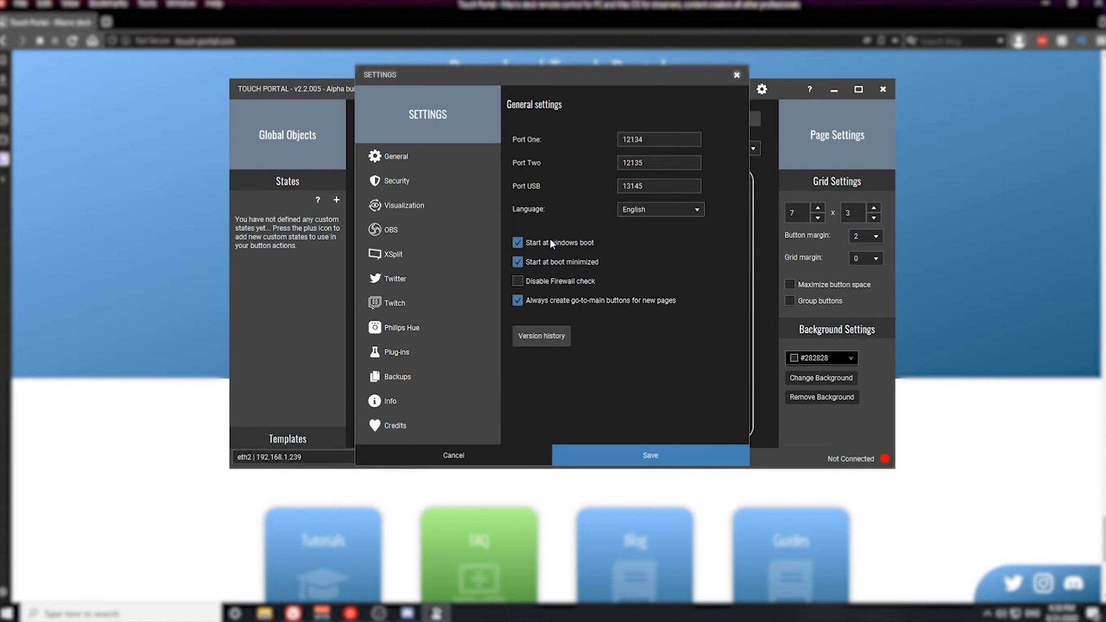
mouse_move(512, 252)
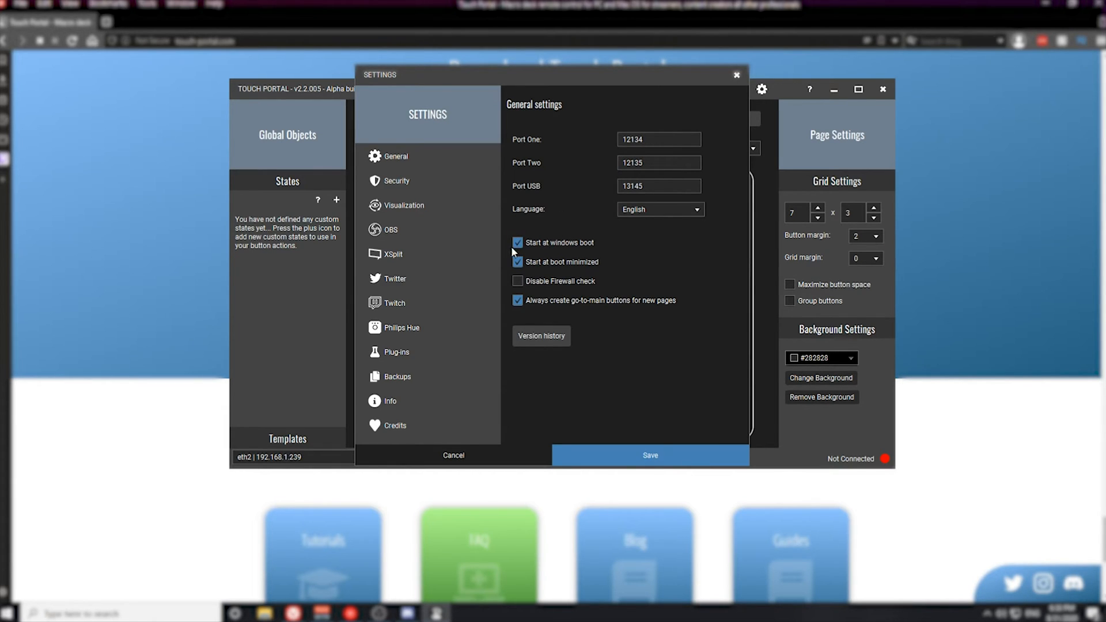
mouse_move(576, 252)
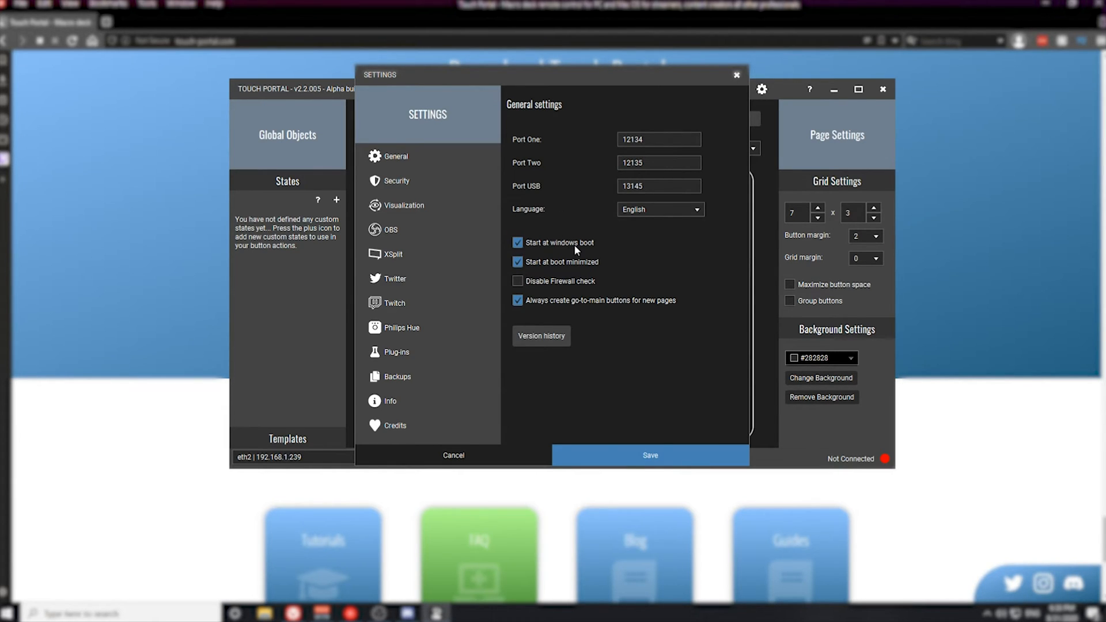
mouse_move(573, 274)
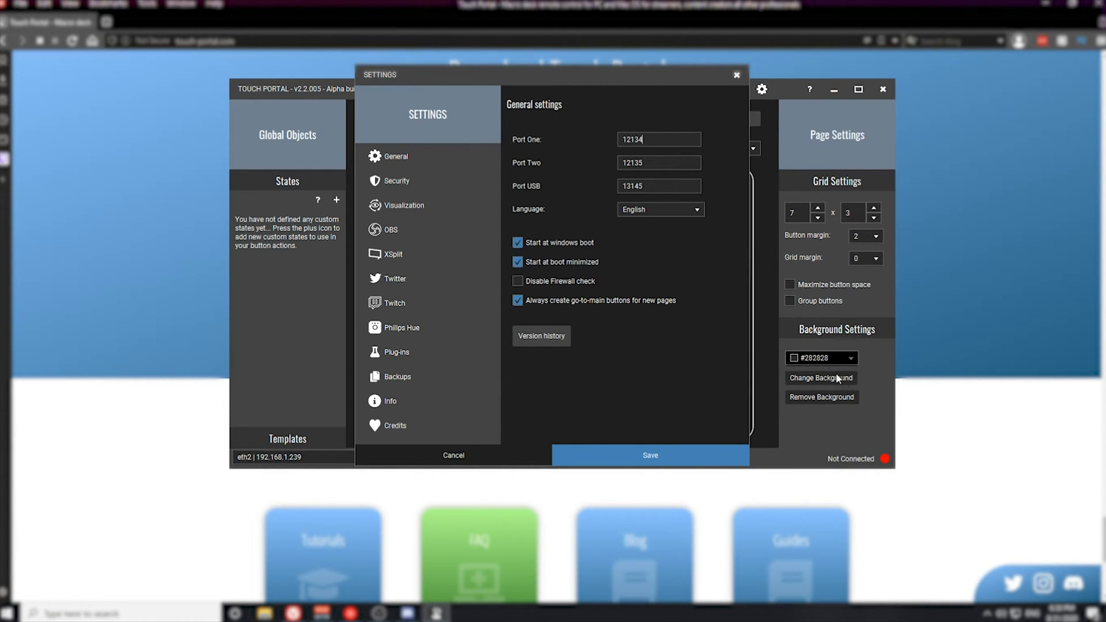
mouse_move(611, 374)
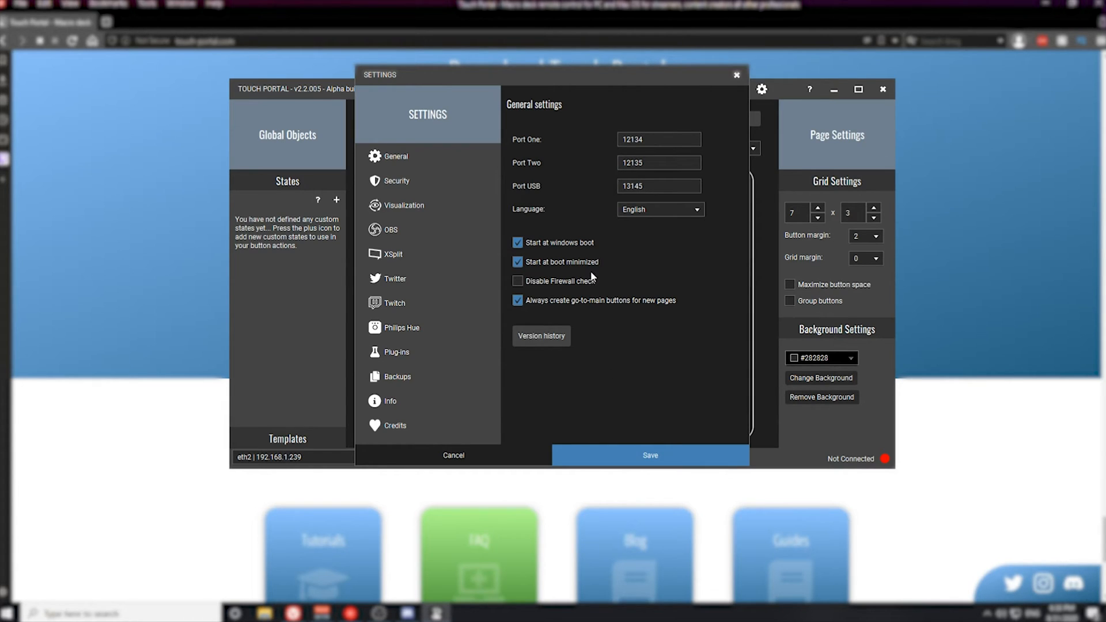
mouse_move(556, 308)
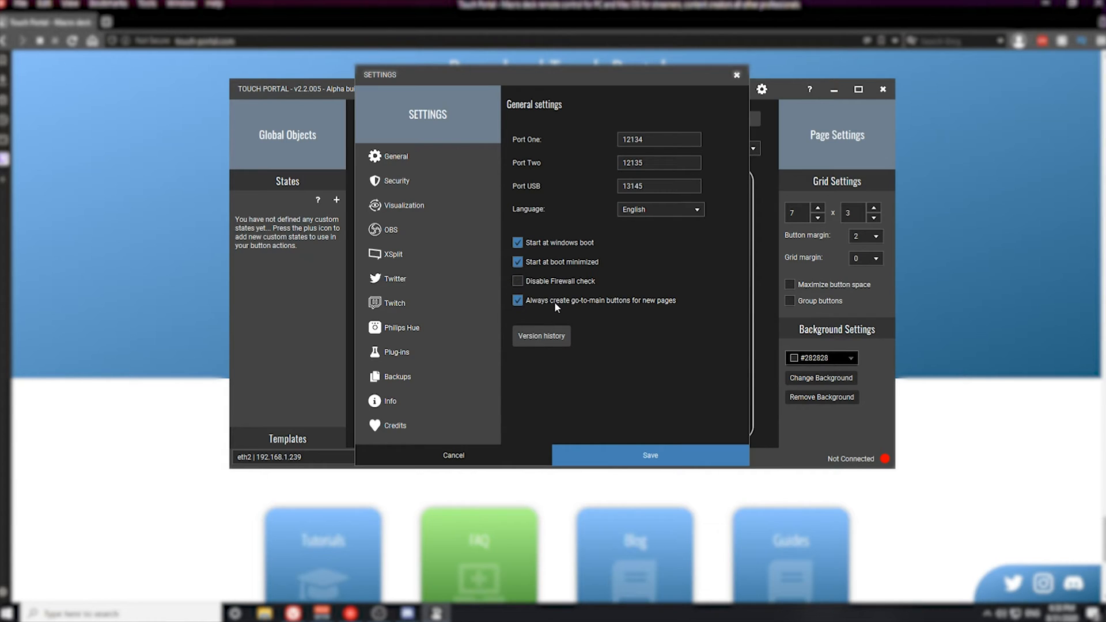
mouse_move(643, 310)
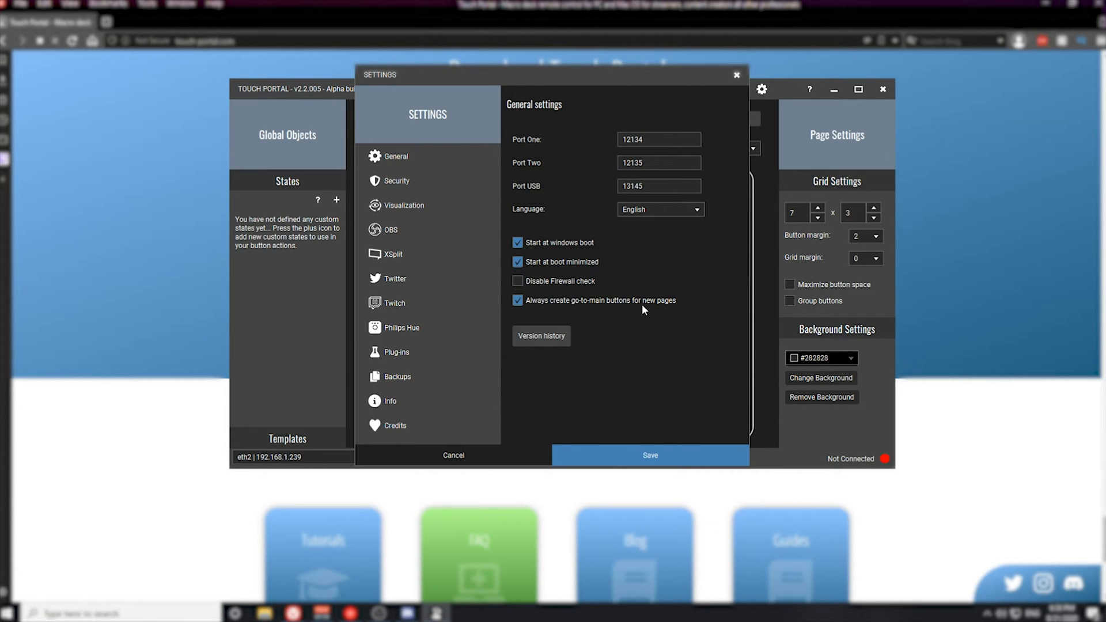
mouse_move(542, 310)
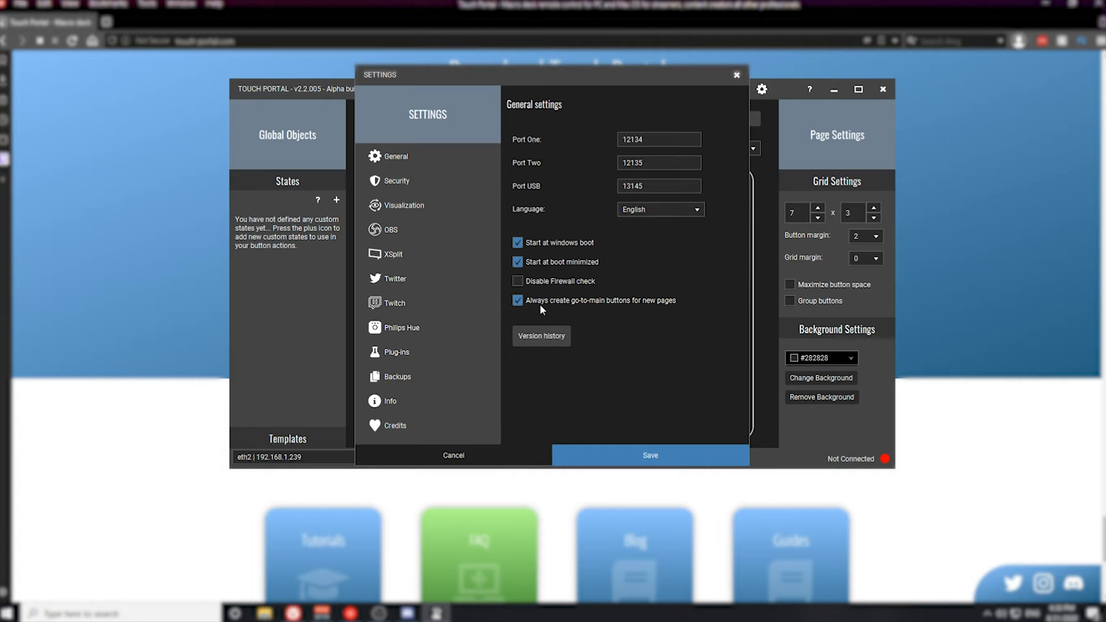
- Save the general settings with go-to-main buttons for new pages enabled
click(658, 138)
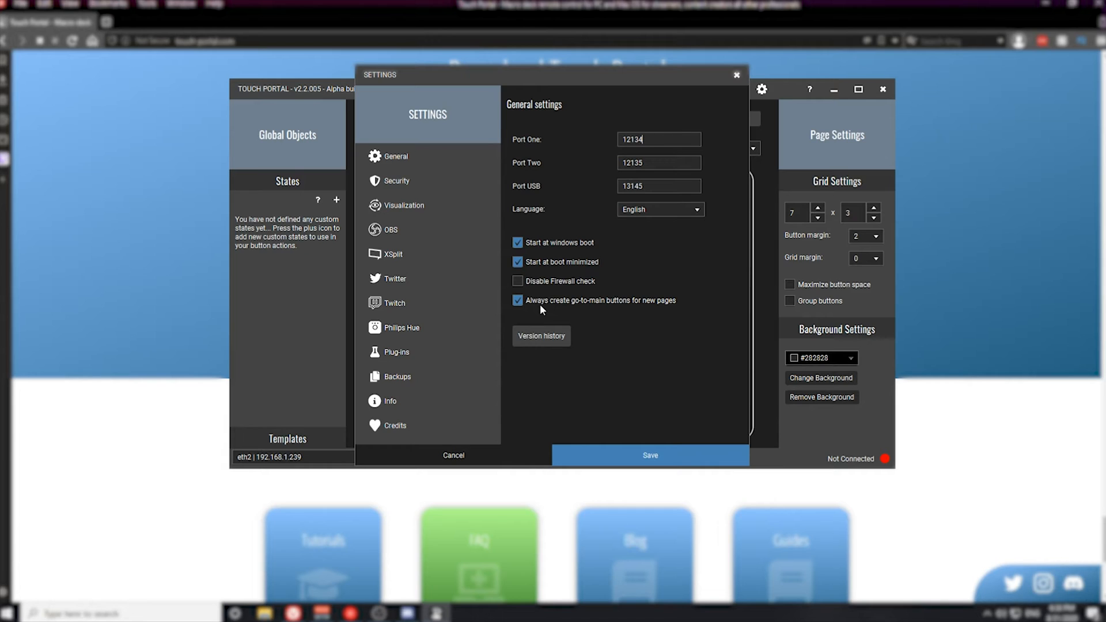
mouse_move(672, 303)
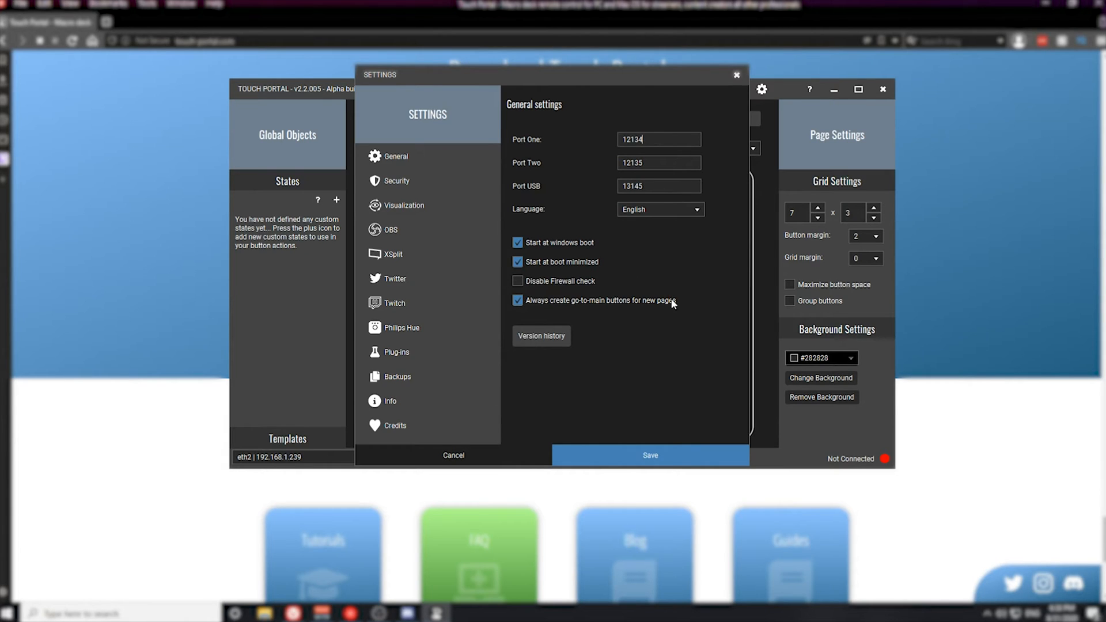
click(649, 456)
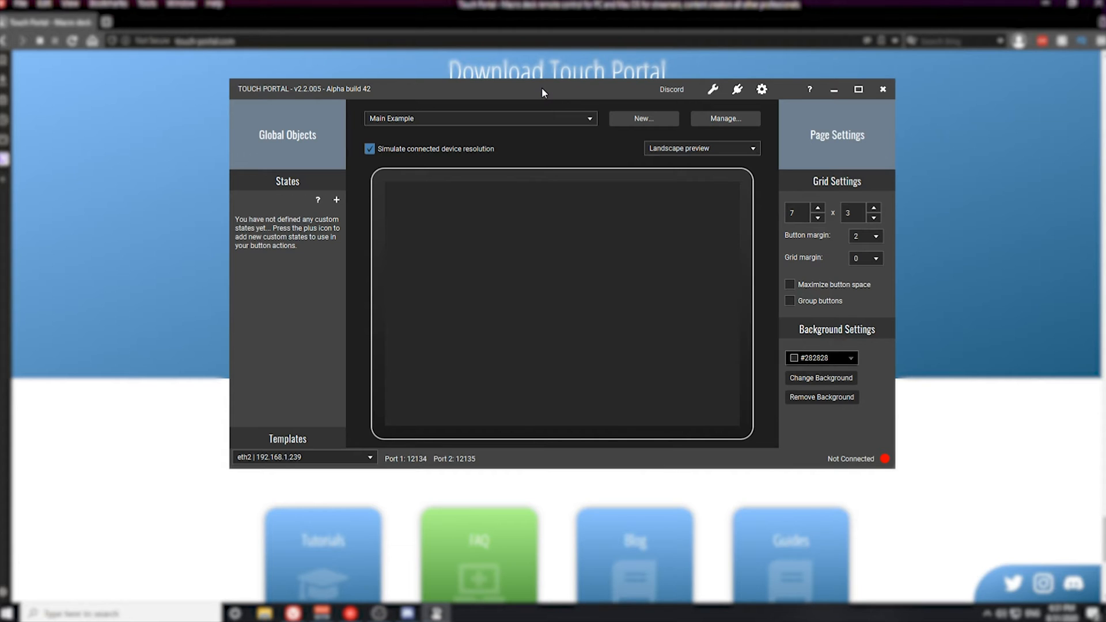
- Edit the top-left button and expand the Run & Open action group
click(409, 206)
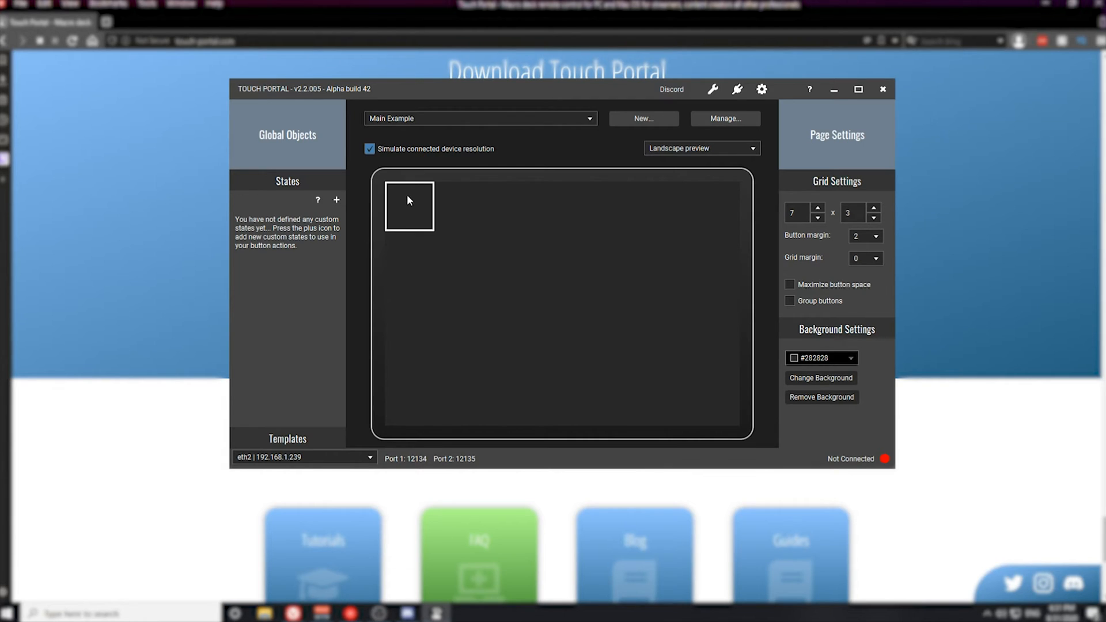
mouse_move(411, 215)
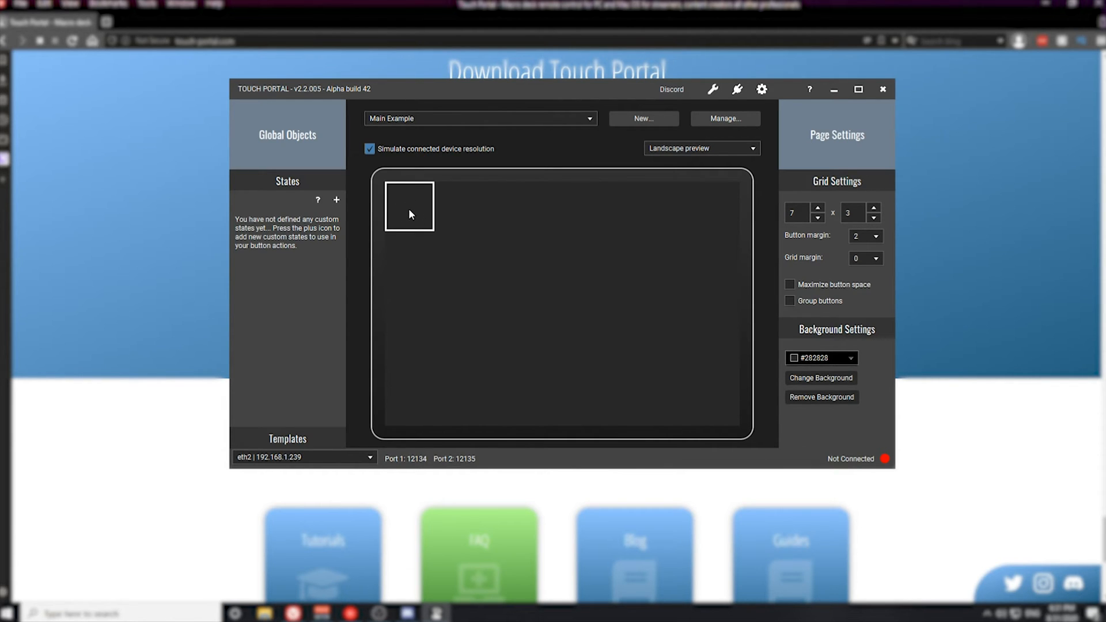
double_click(409, 206)
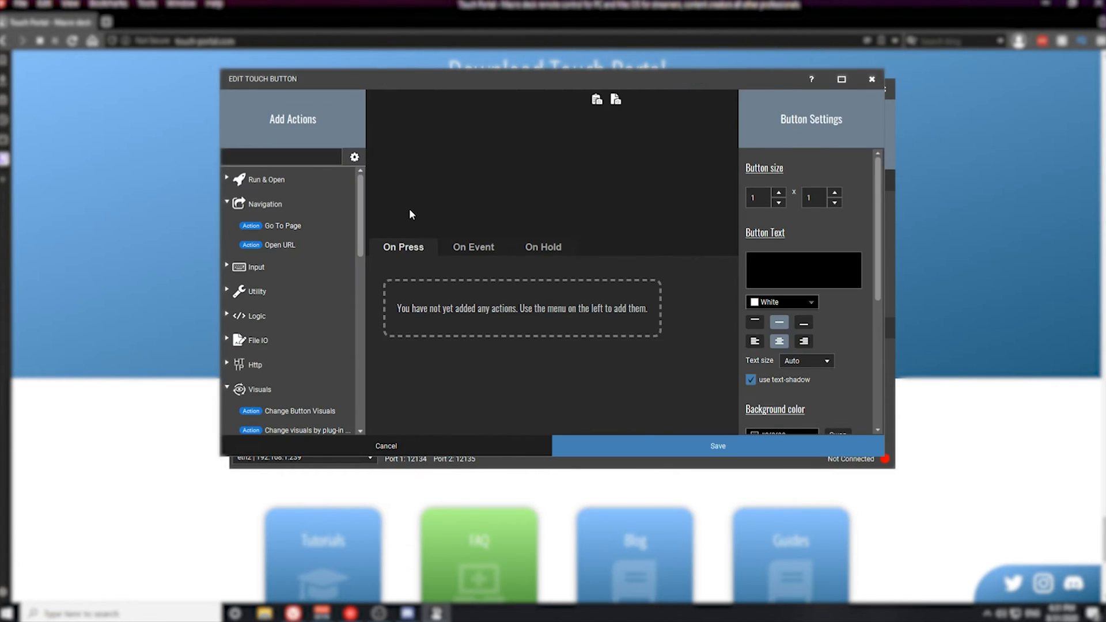
mouse_move(554, 162)
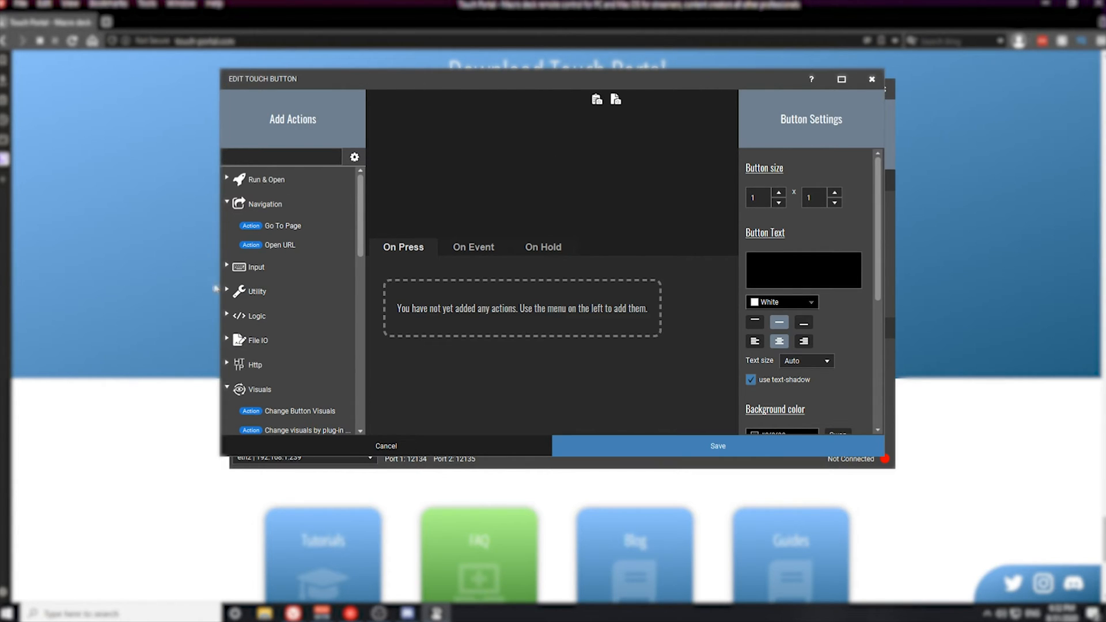
mouse_move(890, 225)
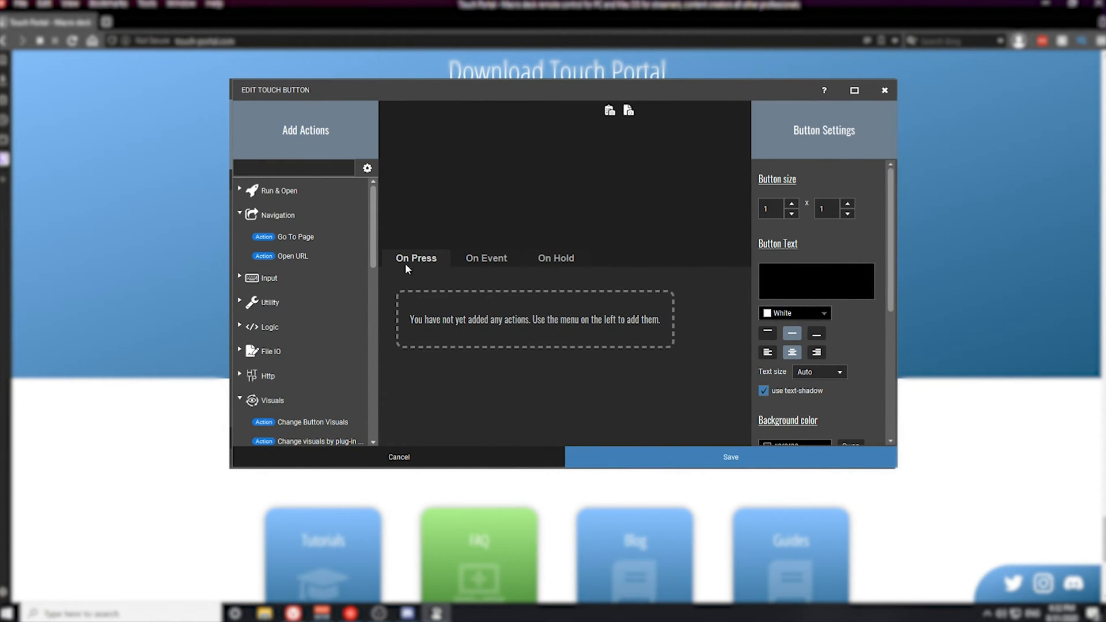
mouse_move(431, 287)
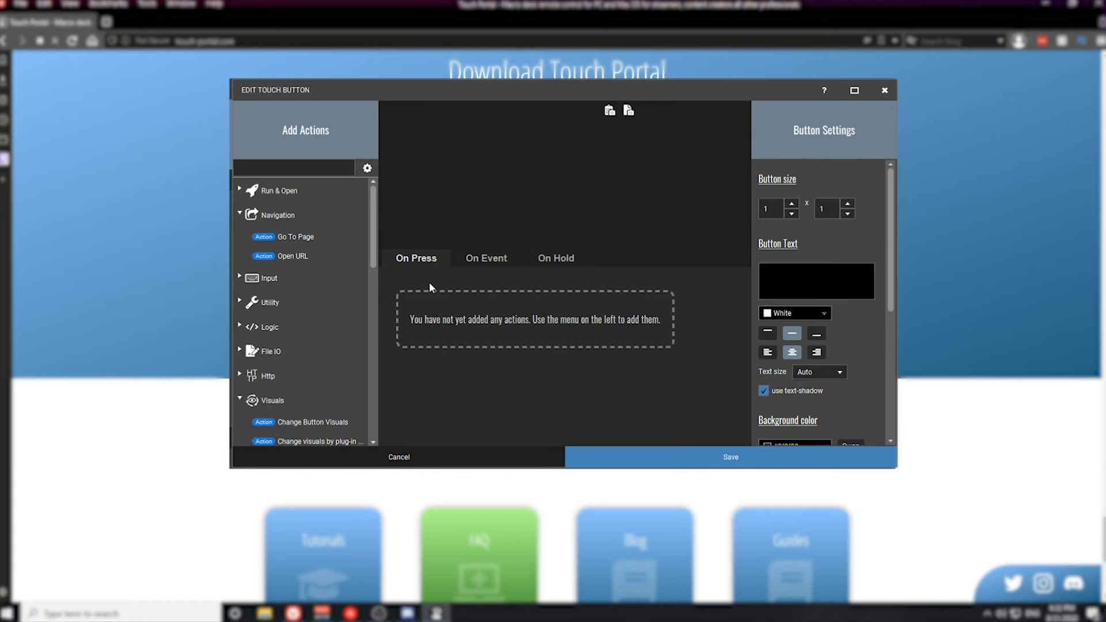
mouse_move(410, 277)
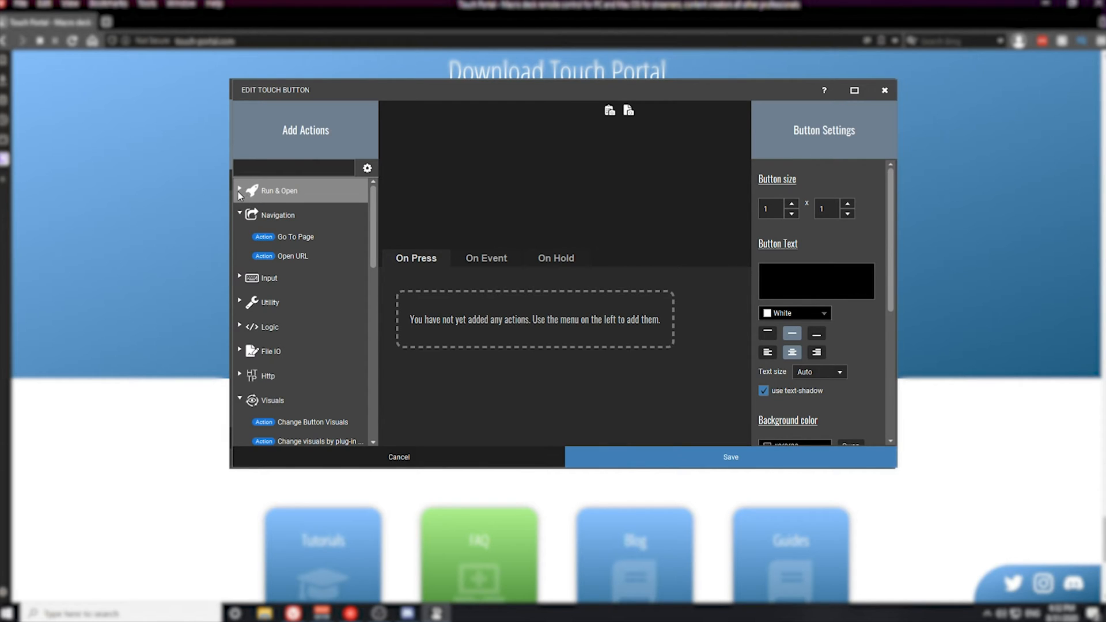
click(240, 191)
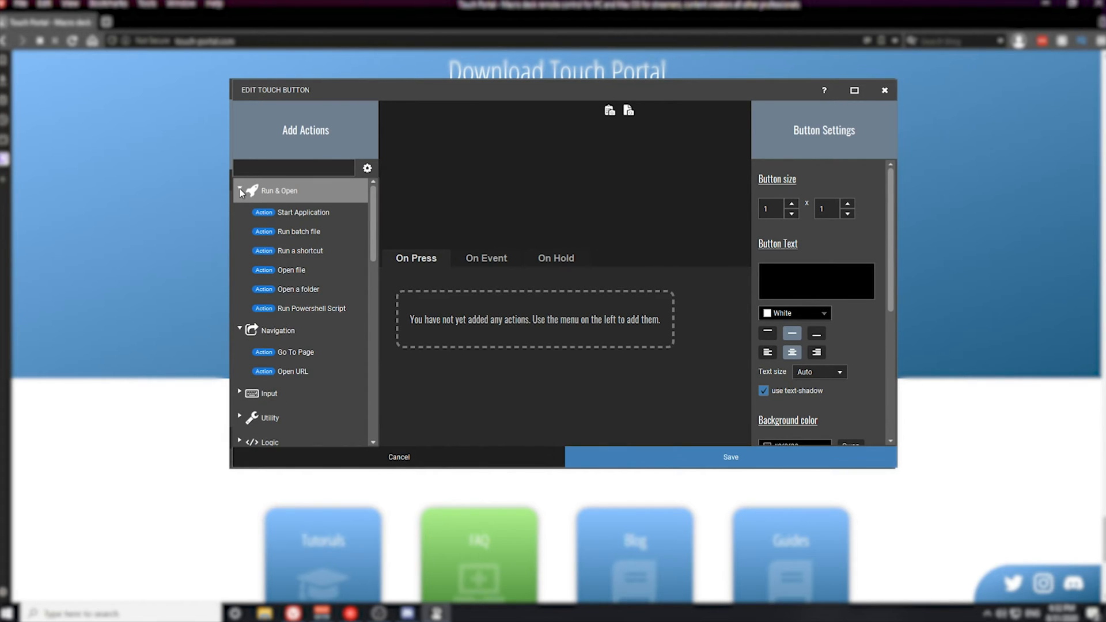
mouse_move(270, 194)
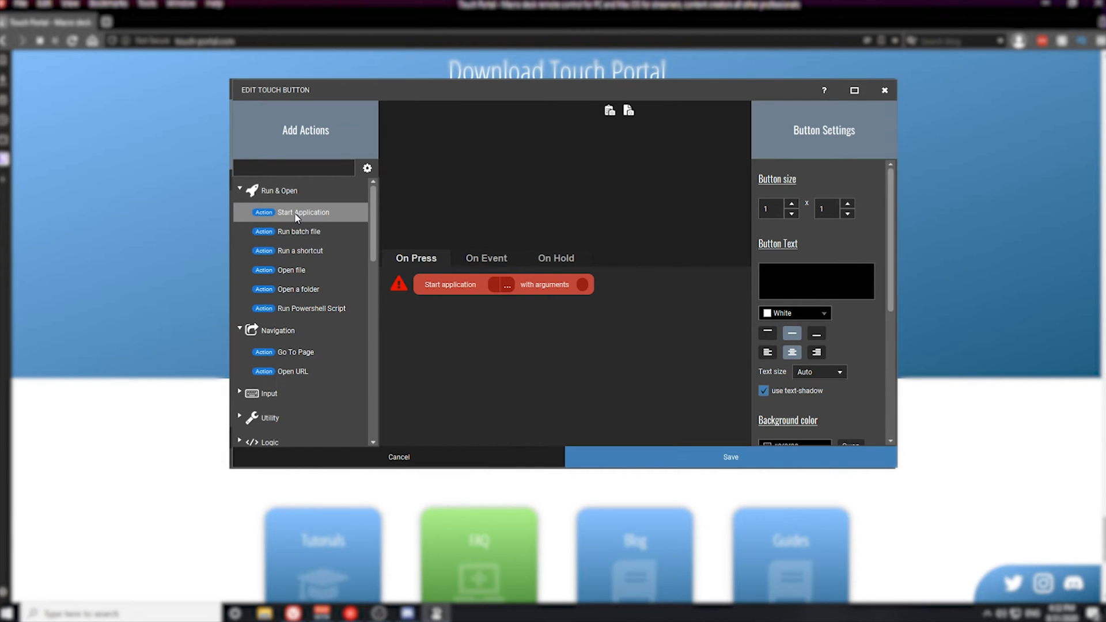
mouse_move(512, 290)
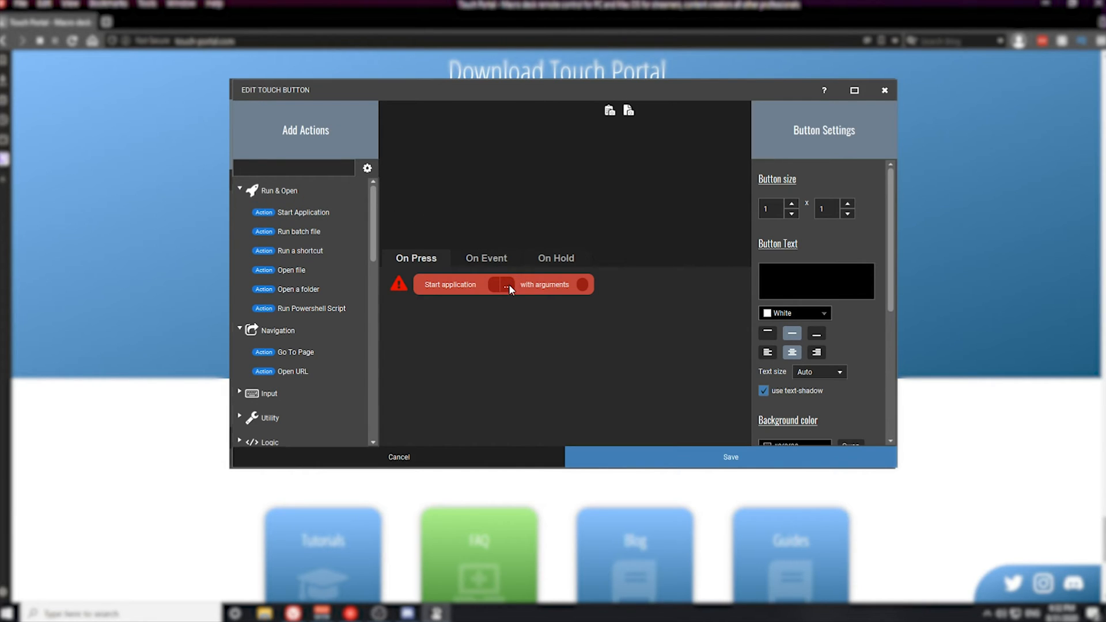
- Point the Start application action at OBS Studio's obs64.exe
click(506, 284)
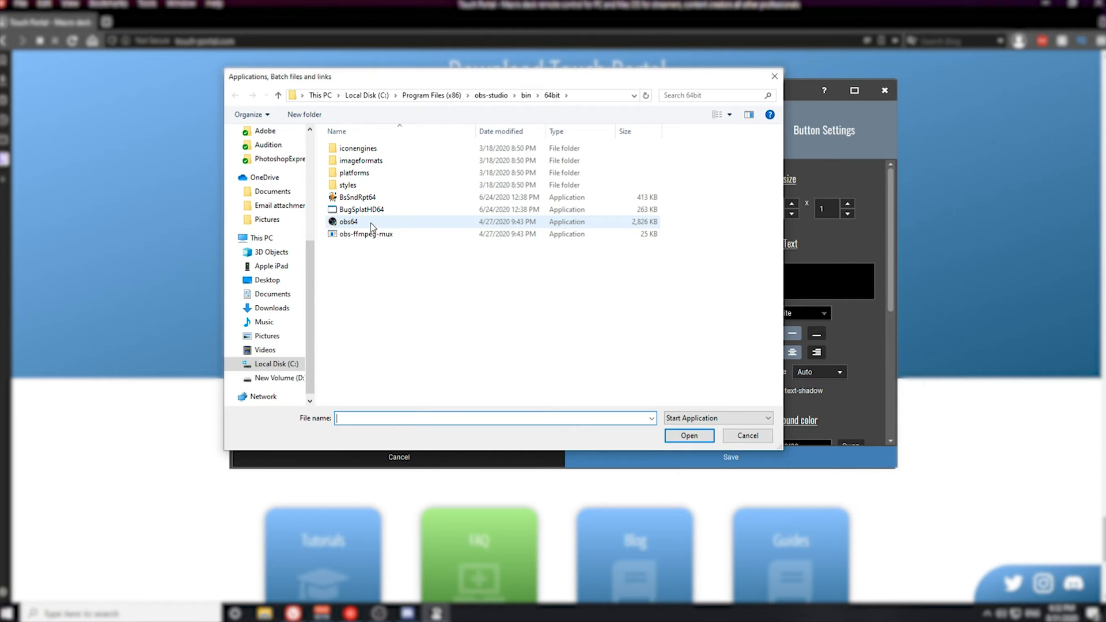
click(686, 433)
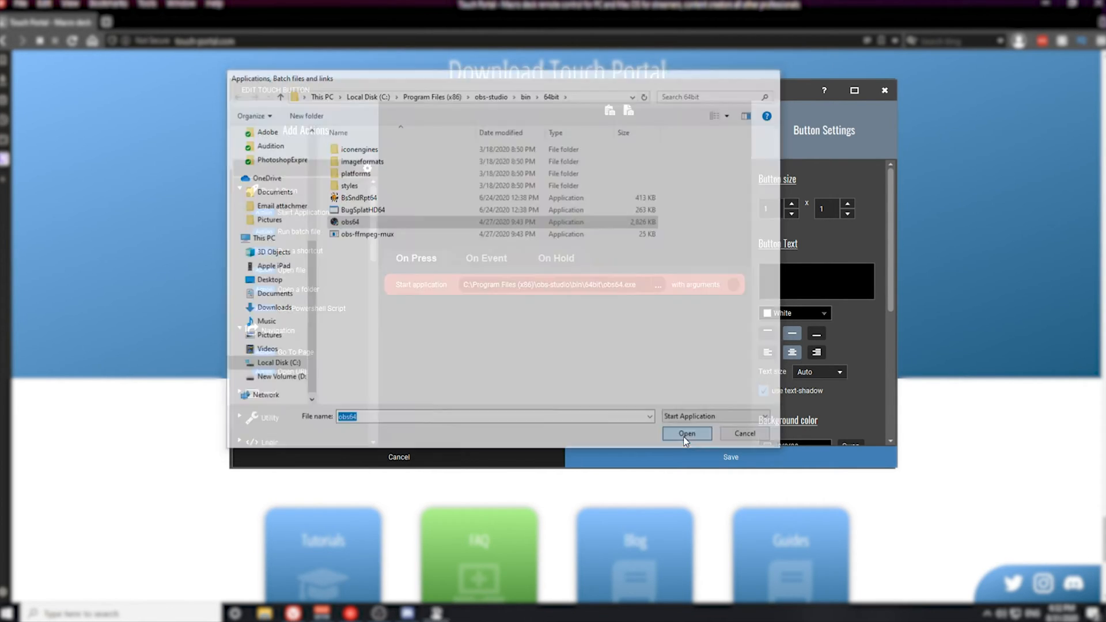
click(685, 434)
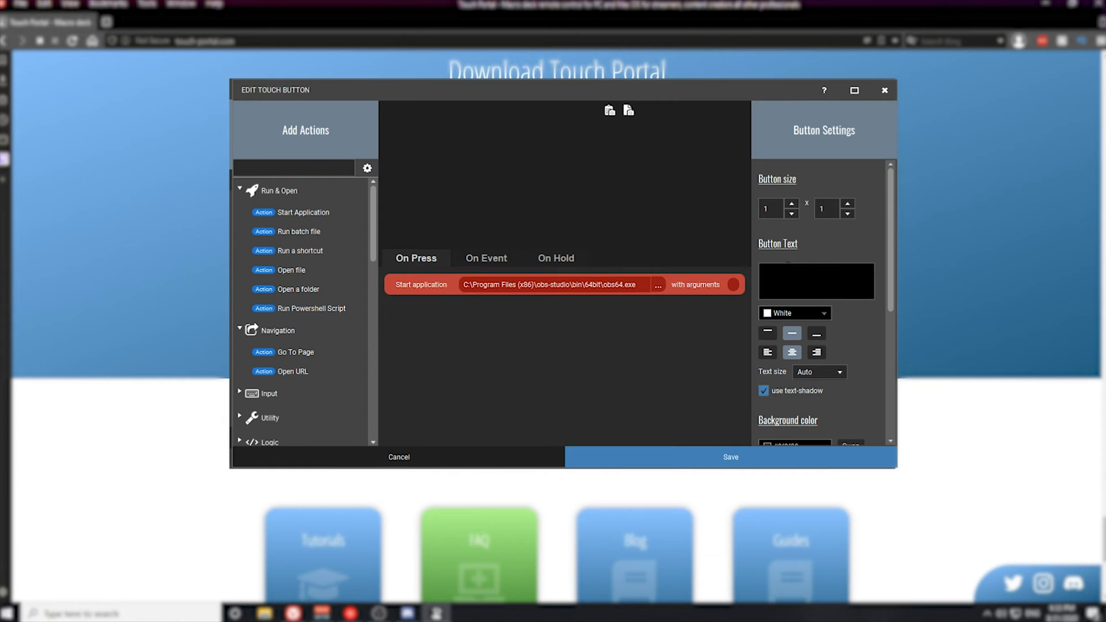
- Label the button OBS and give it a transparent background
text(OBS)
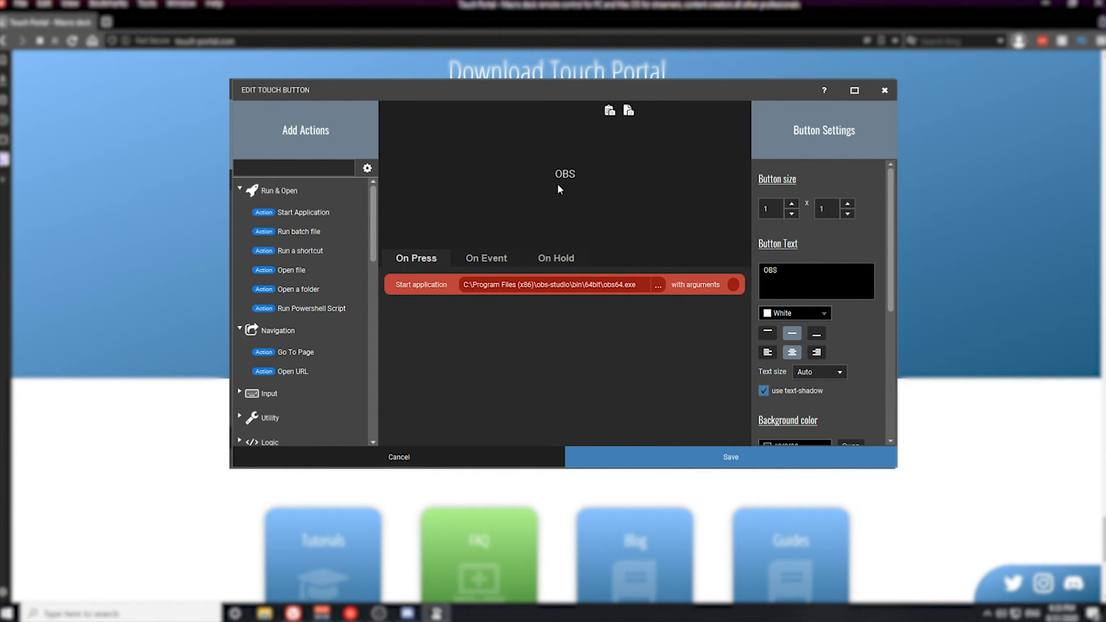
scroll(down, 3)
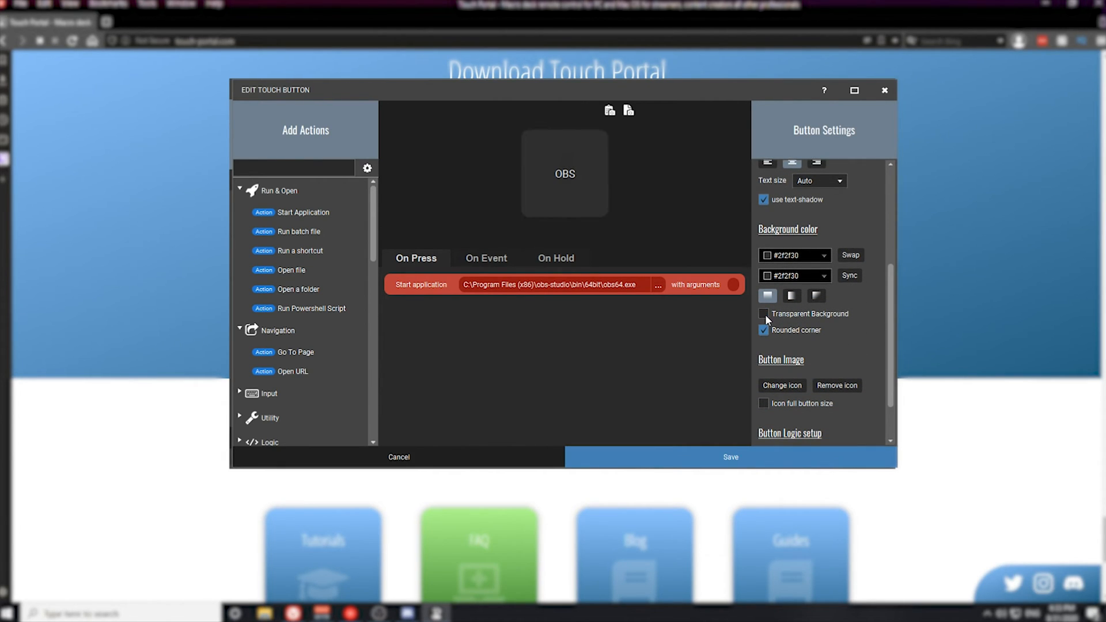
mouse_move(824, 274)
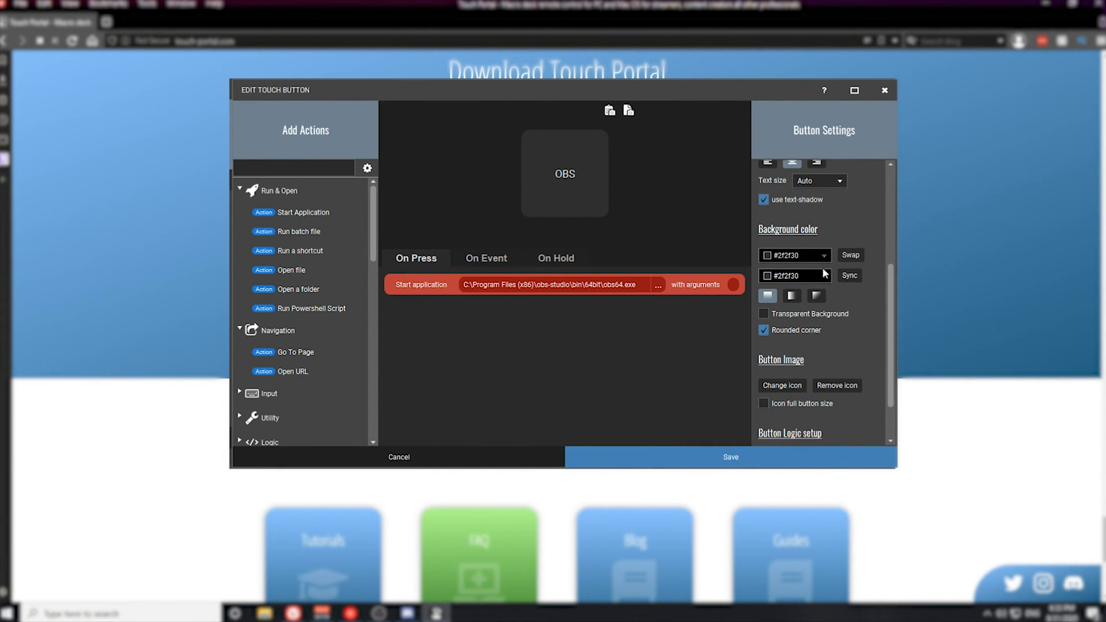
click(763, 313)
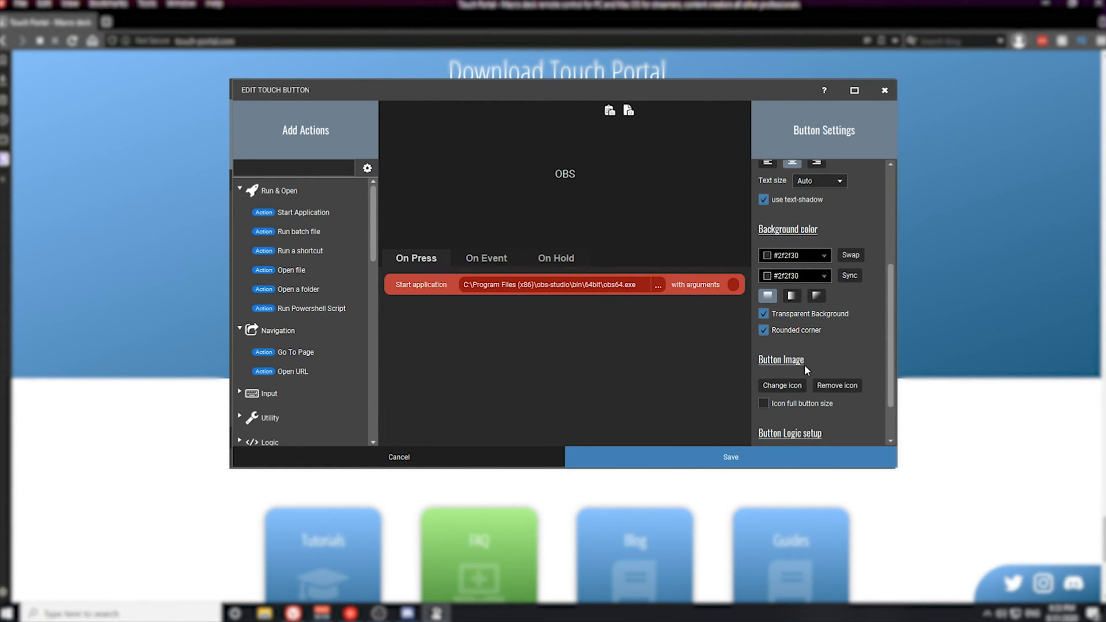
mouse_move(789, 383)
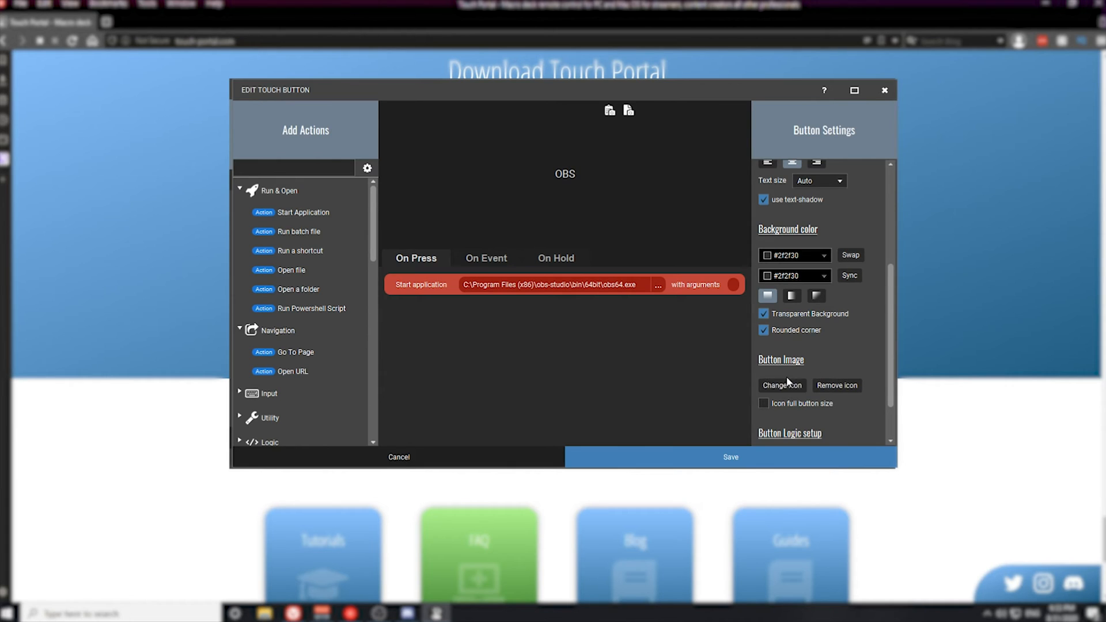
mouse_move(785, 377)
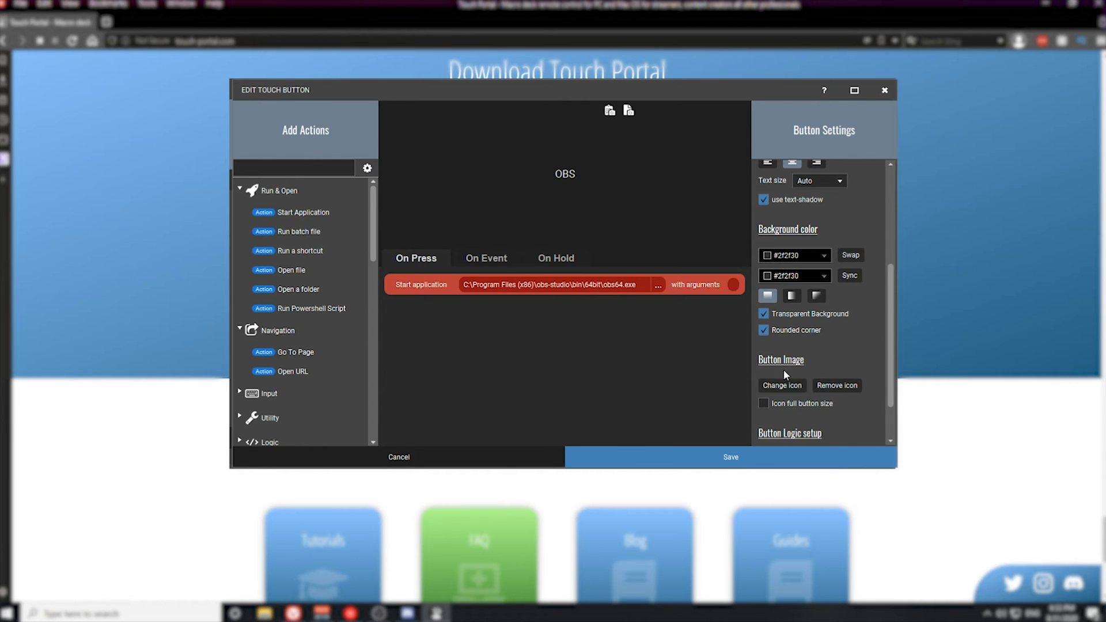
scroll(down, 3)
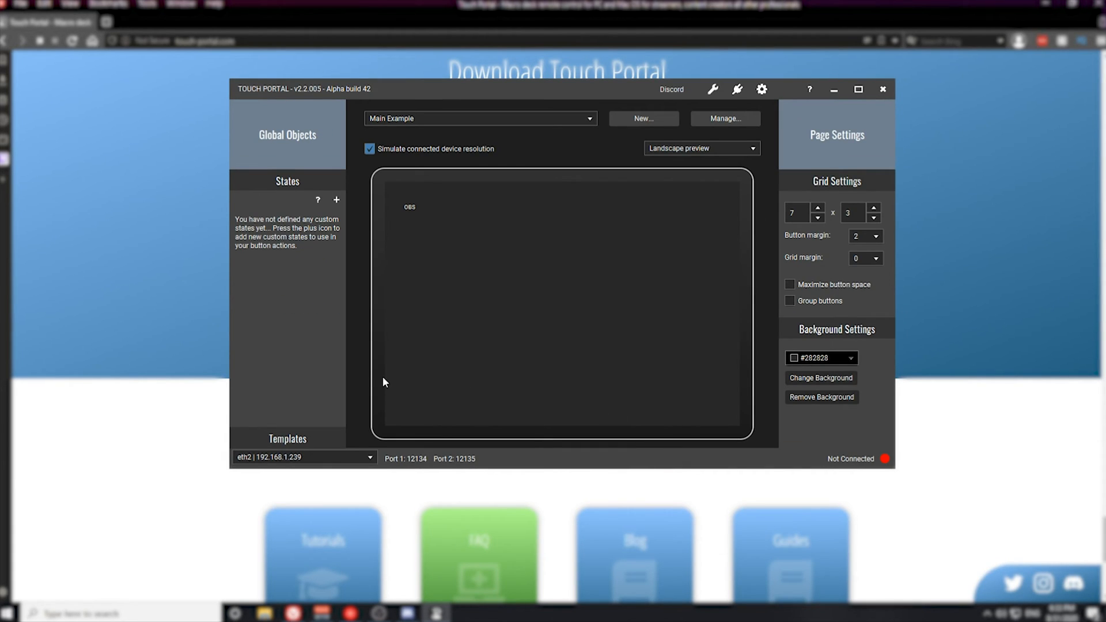
mouse_move(367, 364)
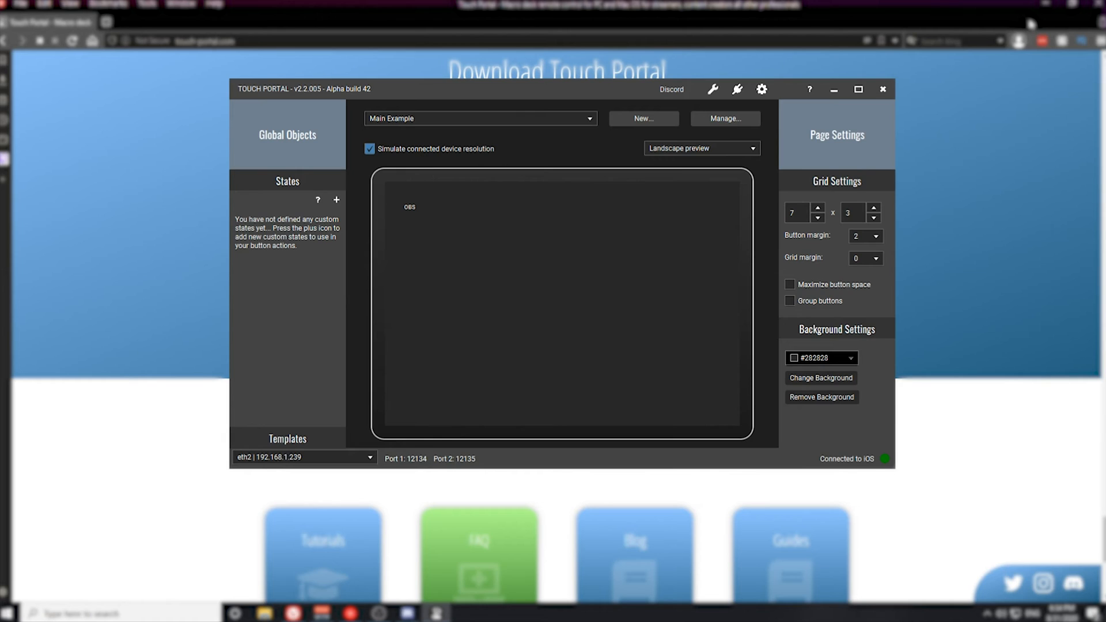
mouse_move(496, 88)
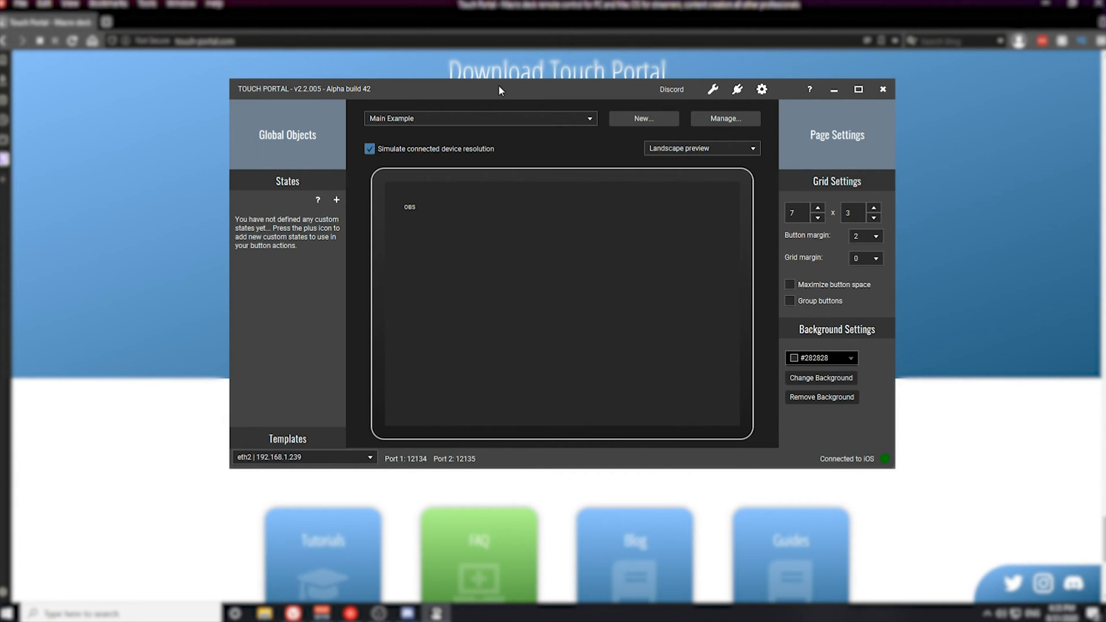
- Create a new page named 2nd Page, which gets a Goto Main button
click(643, 117)
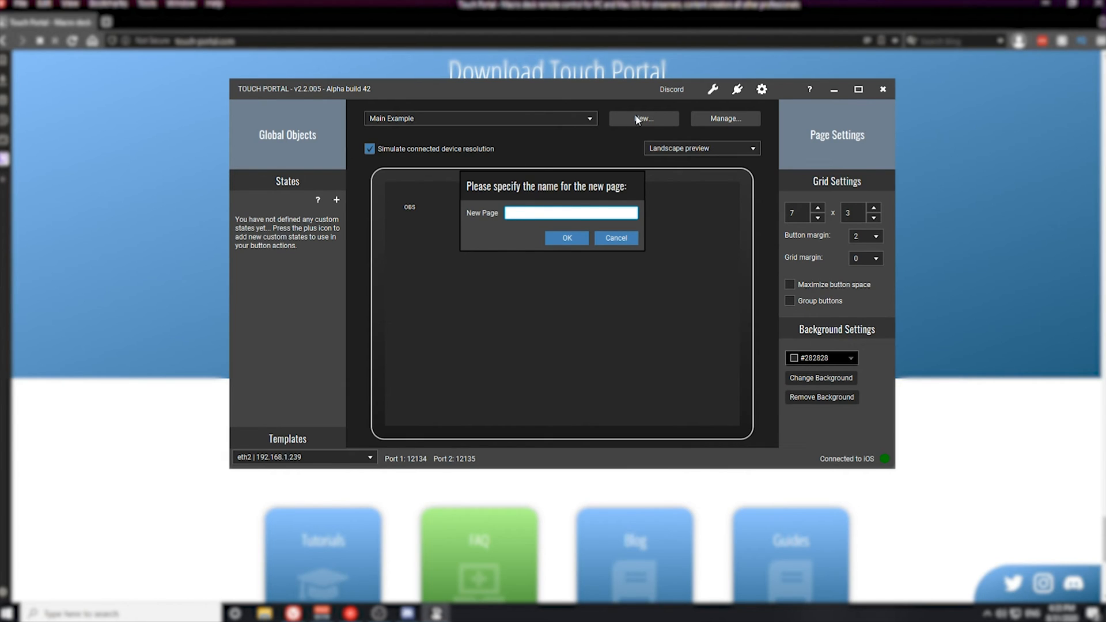
text(2nd Pa)
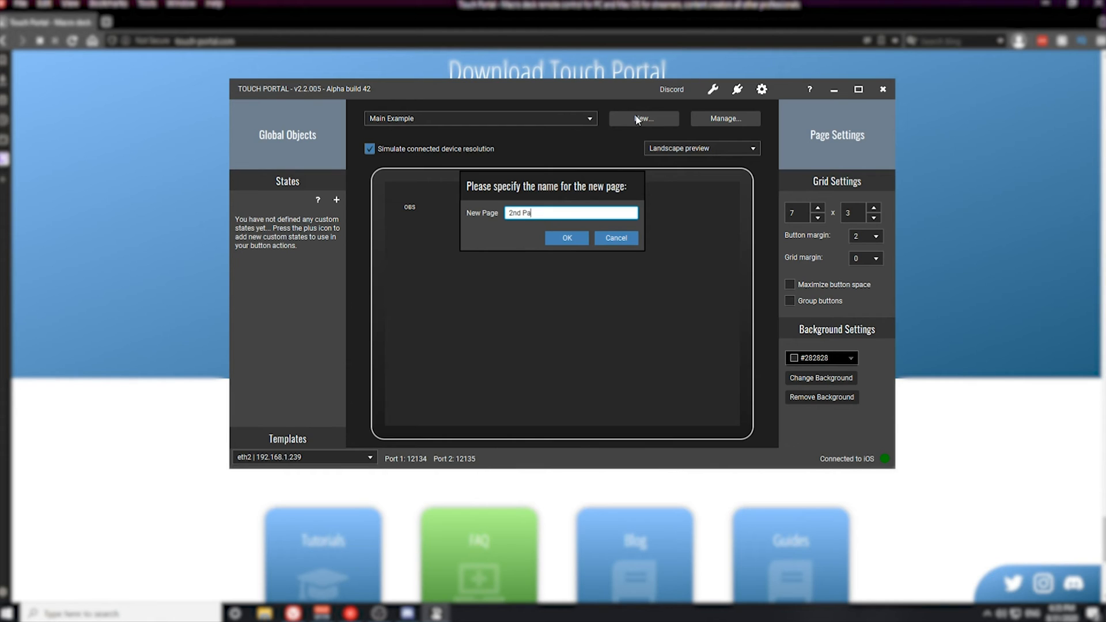
click(566, 238)
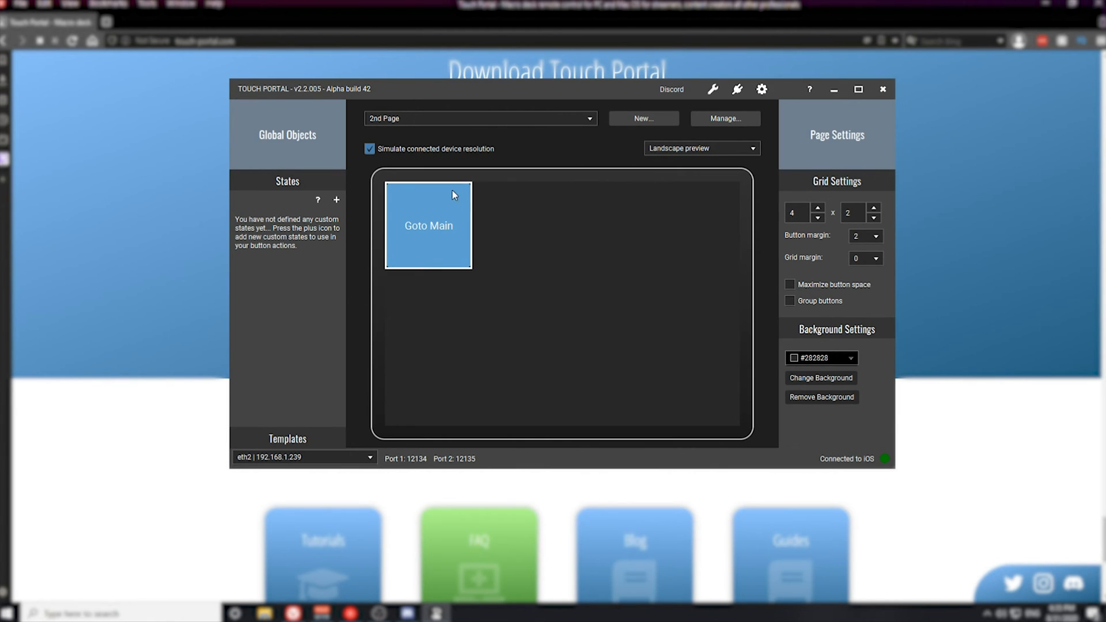
mouse_move(403, 204)
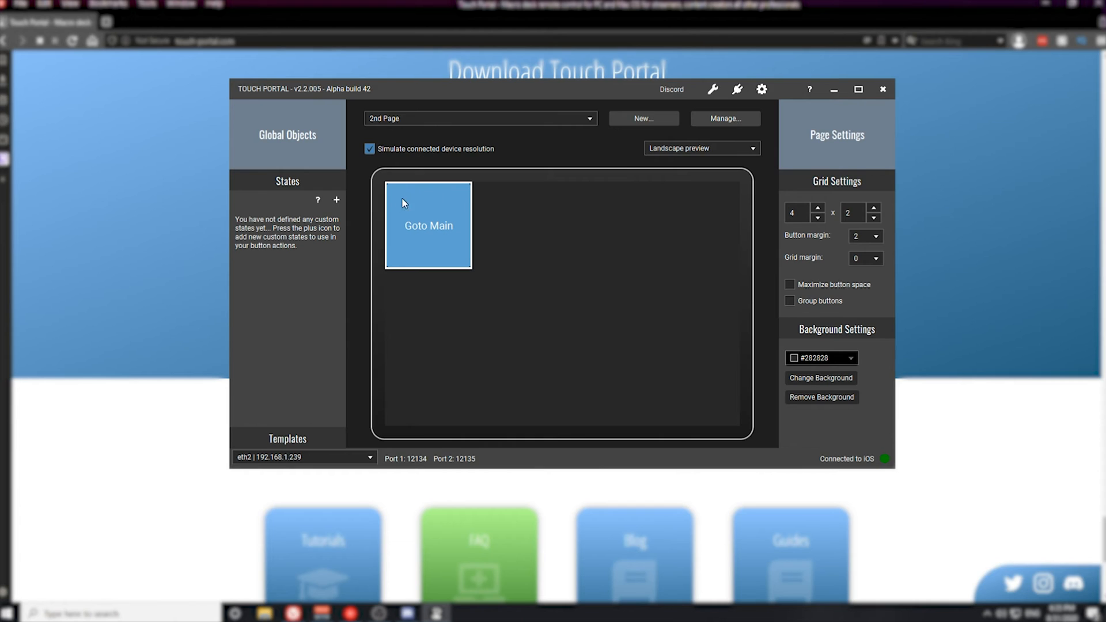
mouse_move(457, 261)
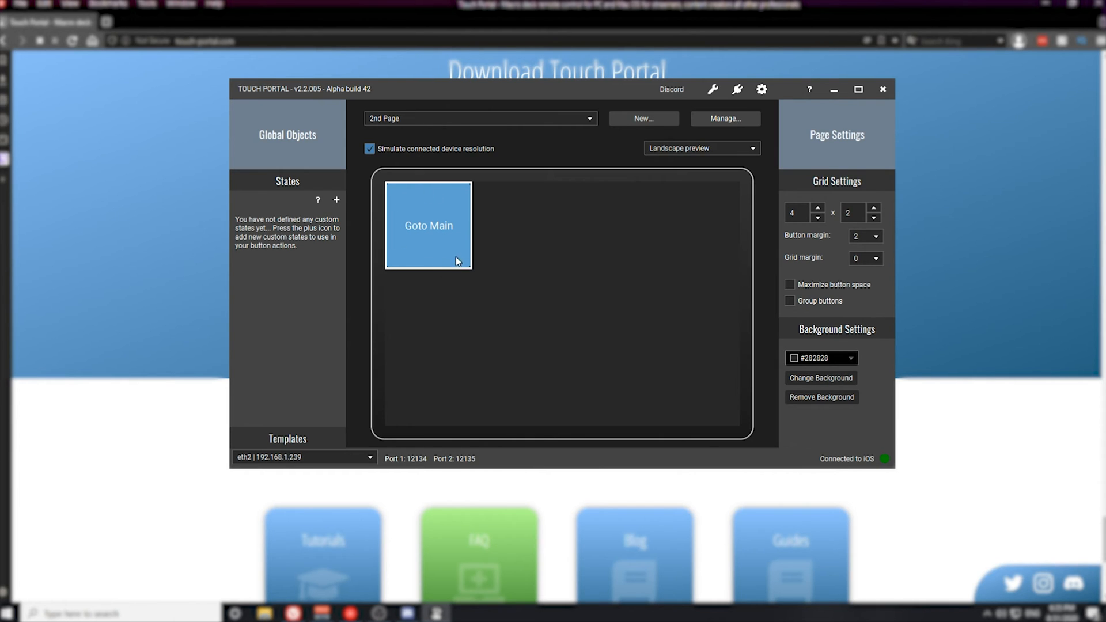
mouse_move(444, 201)
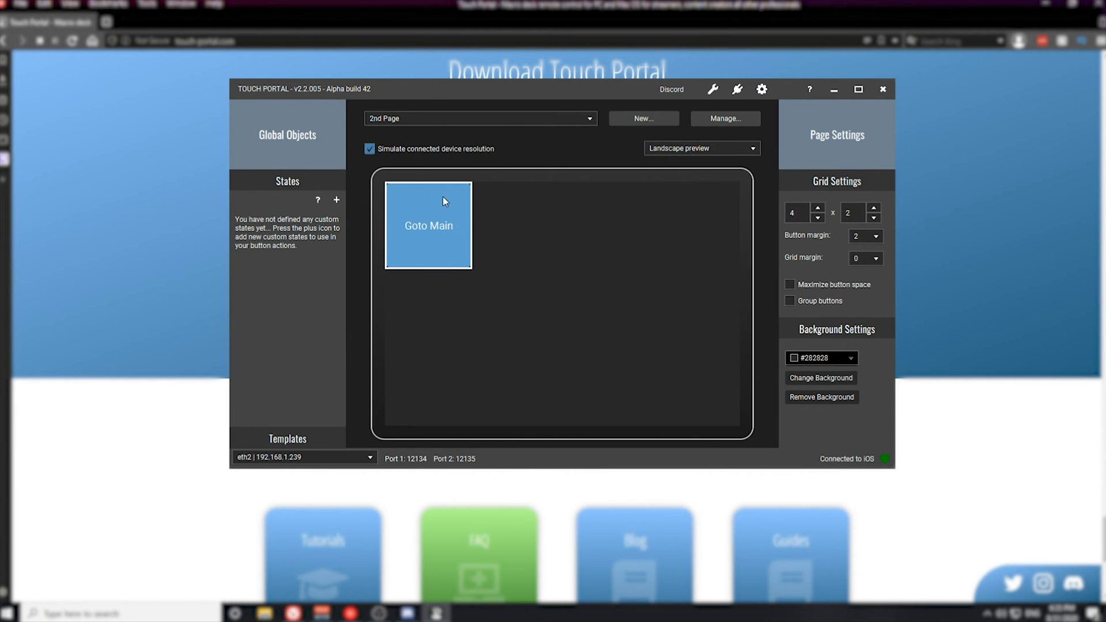
mouse_move(443, 268)
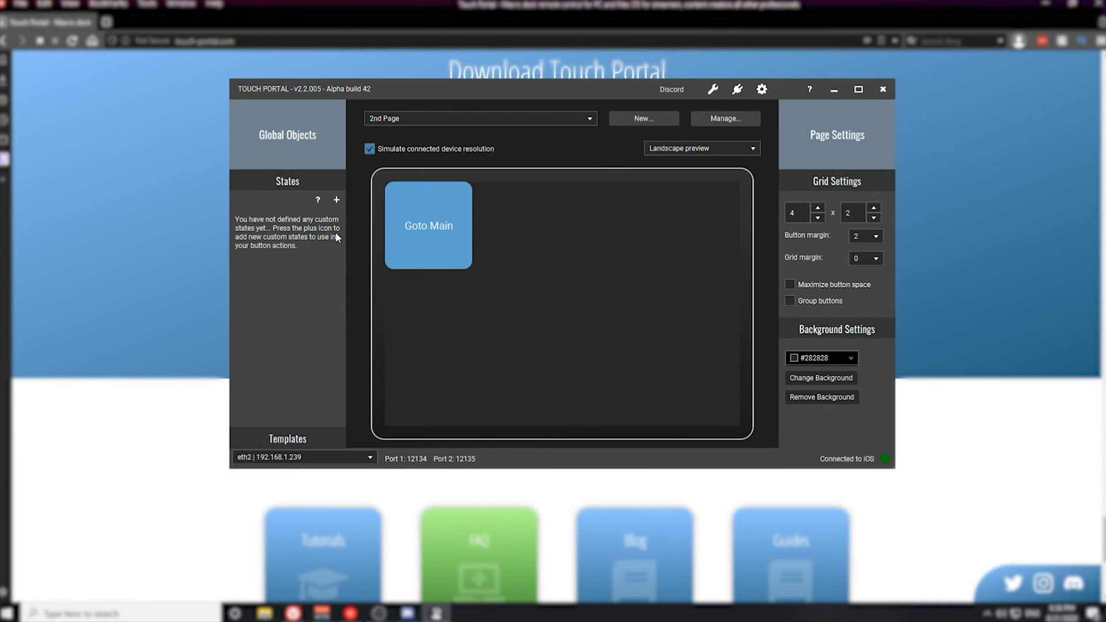
mouse_move(498, 98)
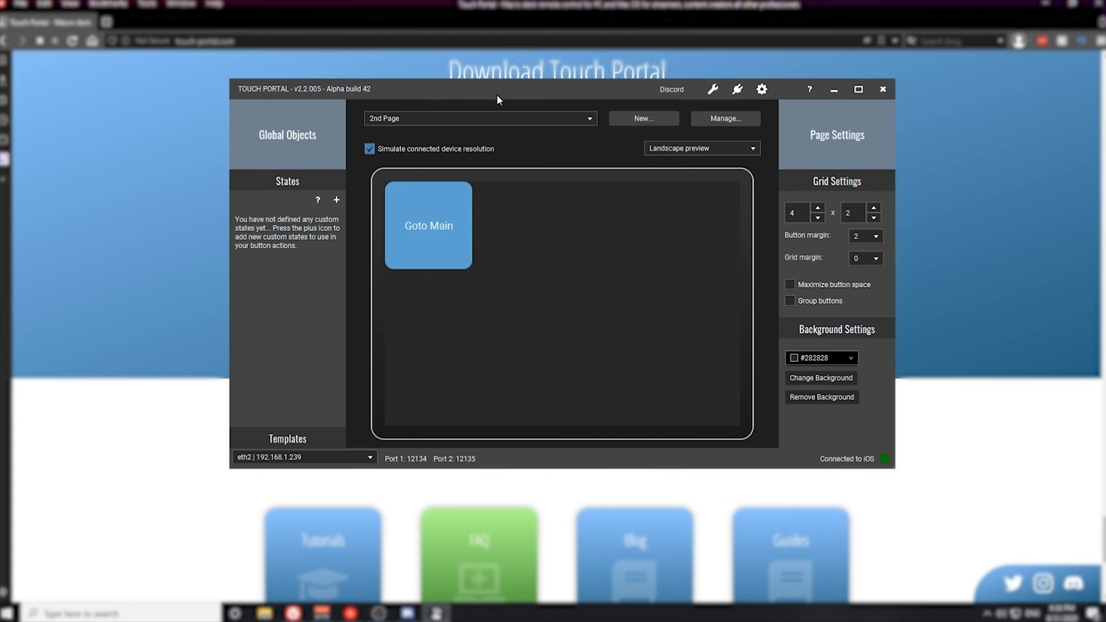
- Add a bottom-right button on Main Example that goes to 2nd Page, and save it
click(588, 118)
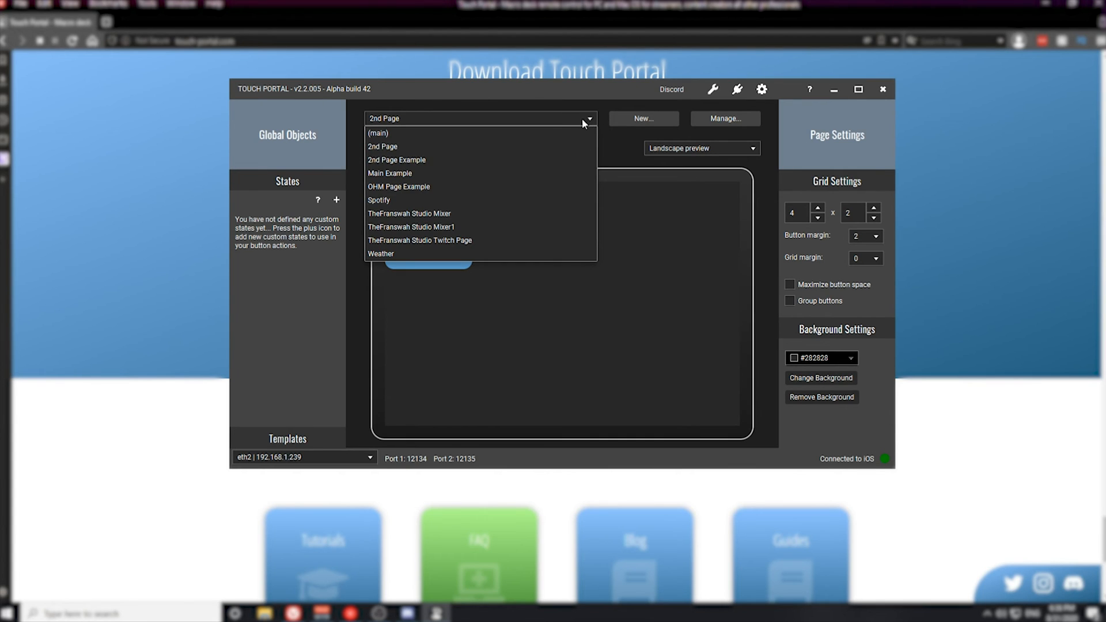
click(390, 174)
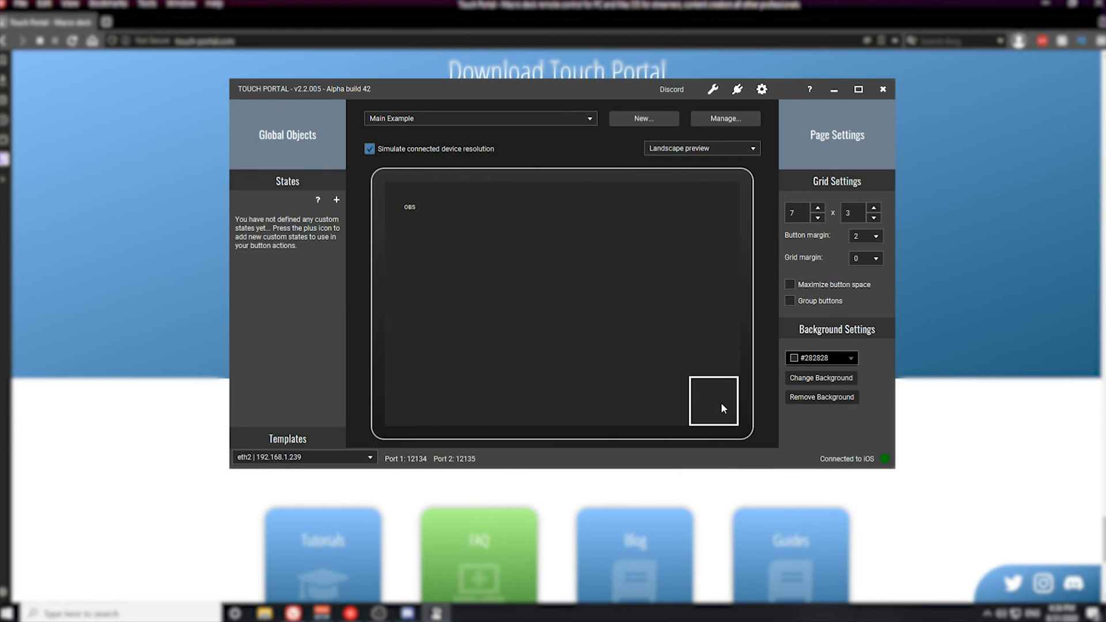
mouse_move(720, 412)
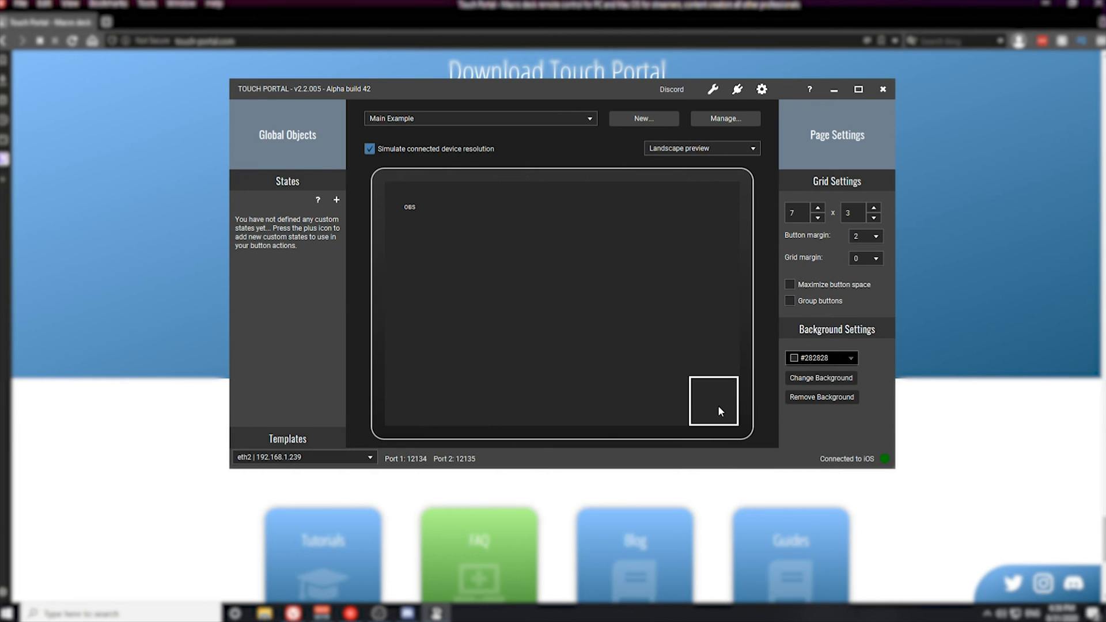
double_click(713, 401)
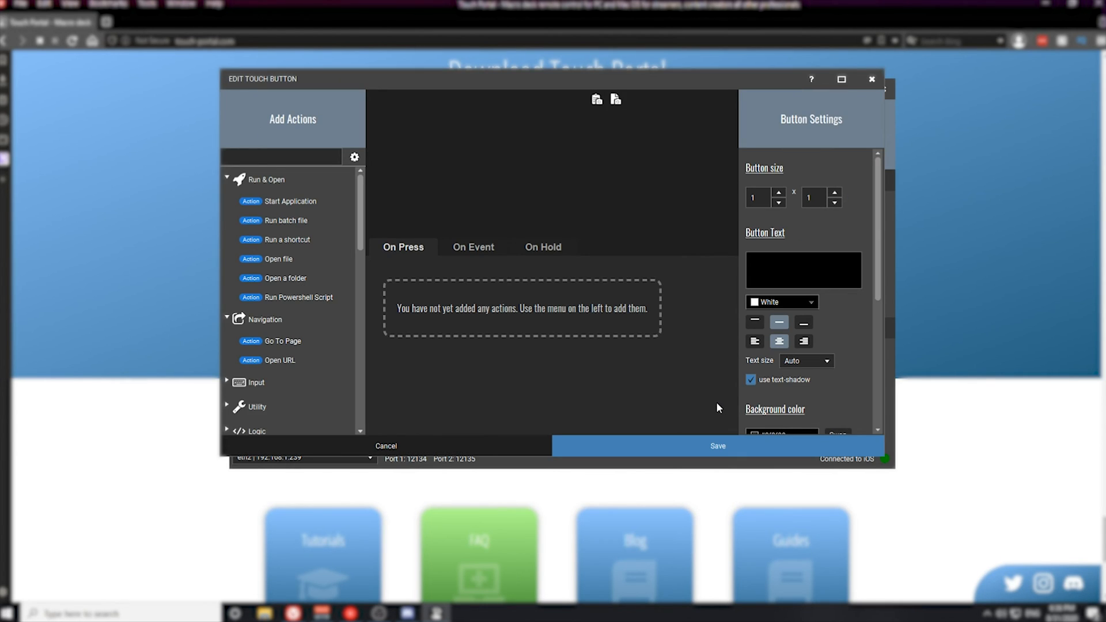
mouse_move(367, 248)
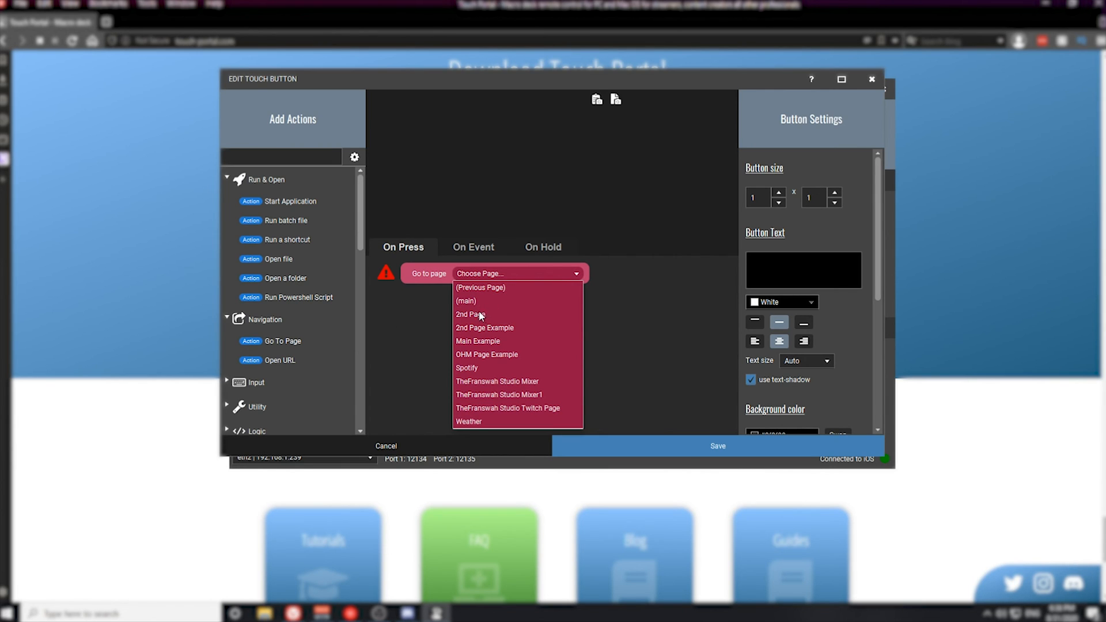
click(470, 314)
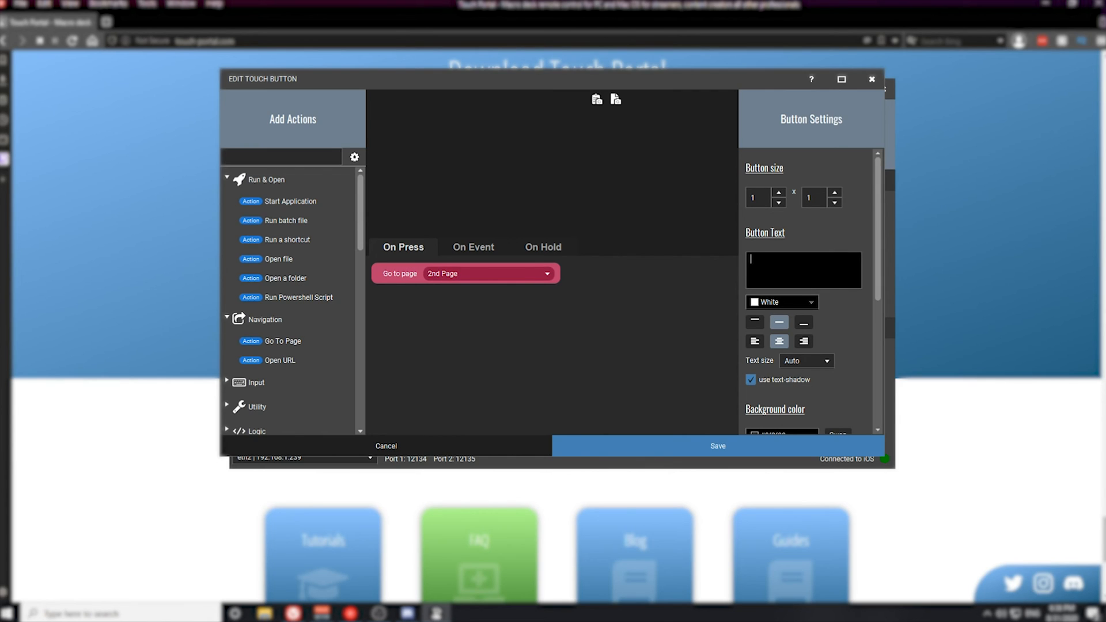
click(717, 446)
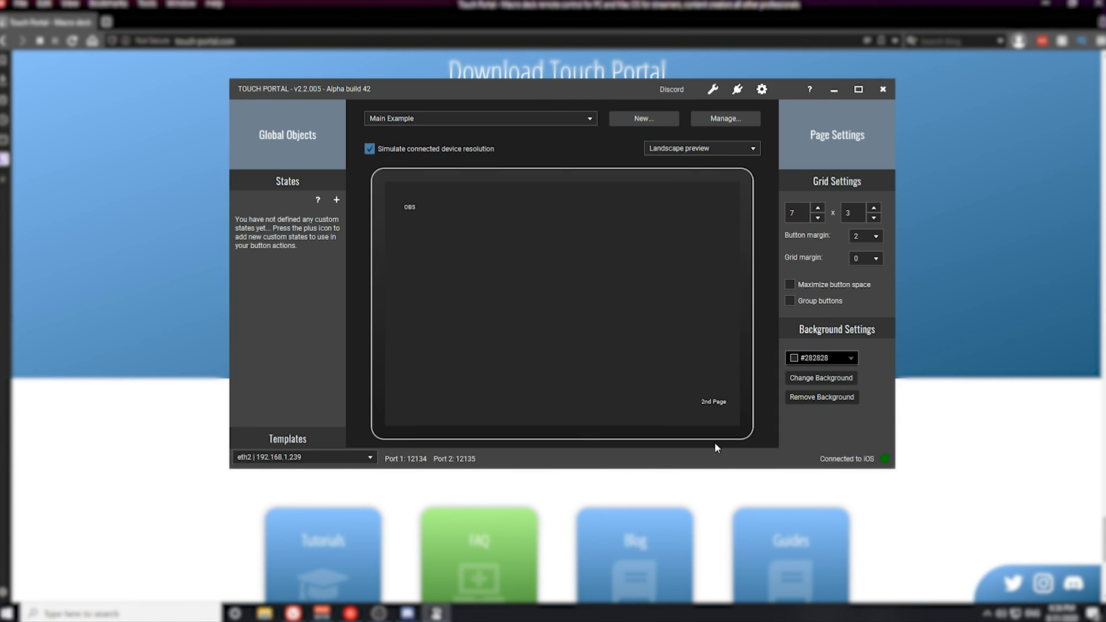
mouse_move(663, 450)
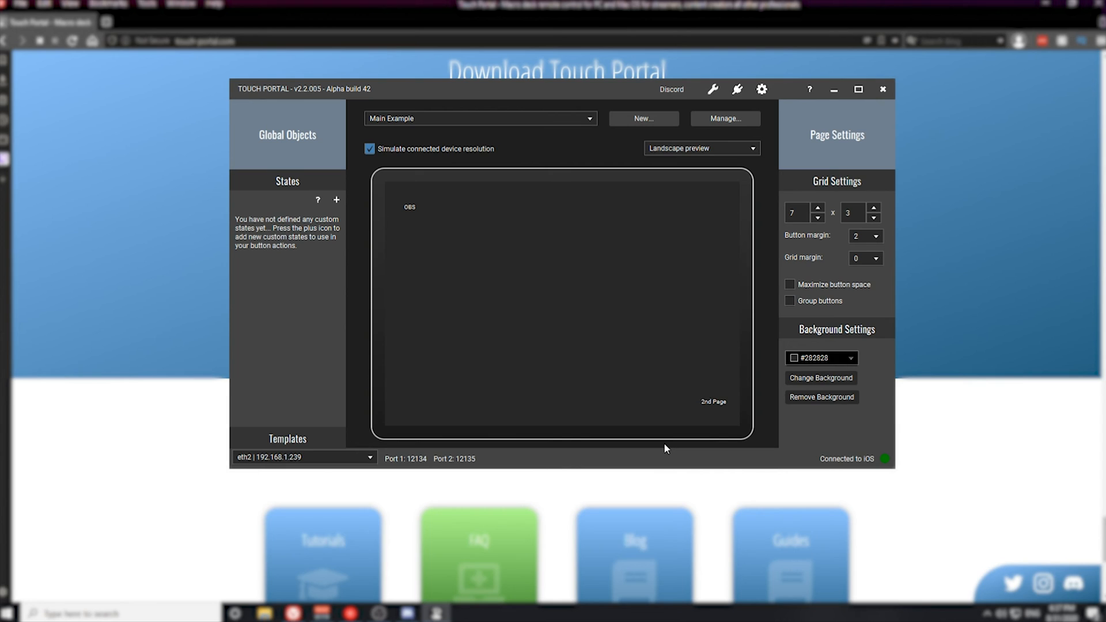